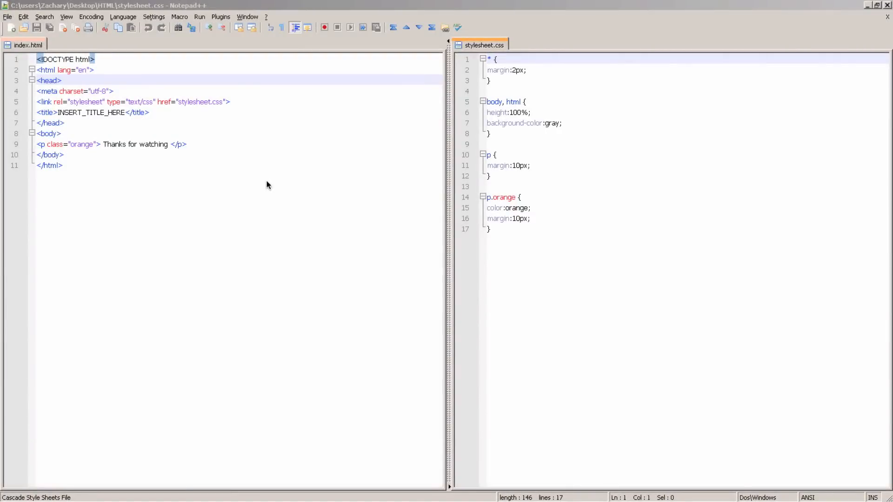
pyautogui.moveTo(103, 159)
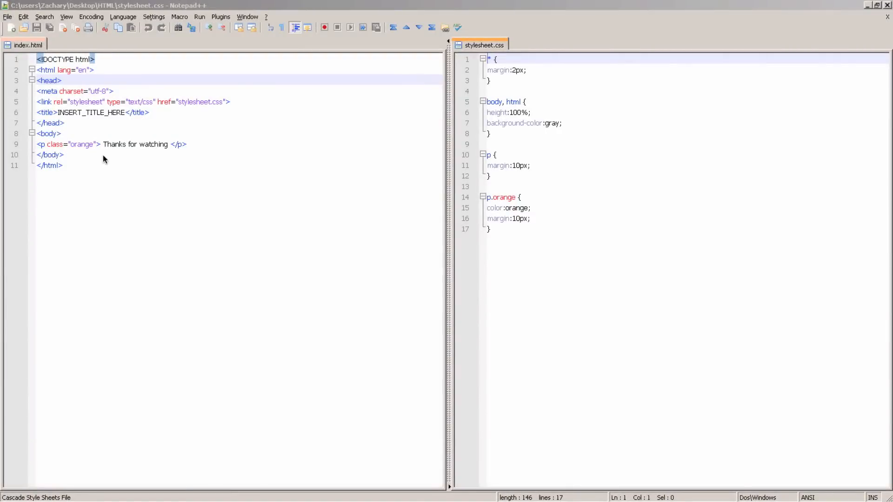
pyautogui.moveTo(97, 166)
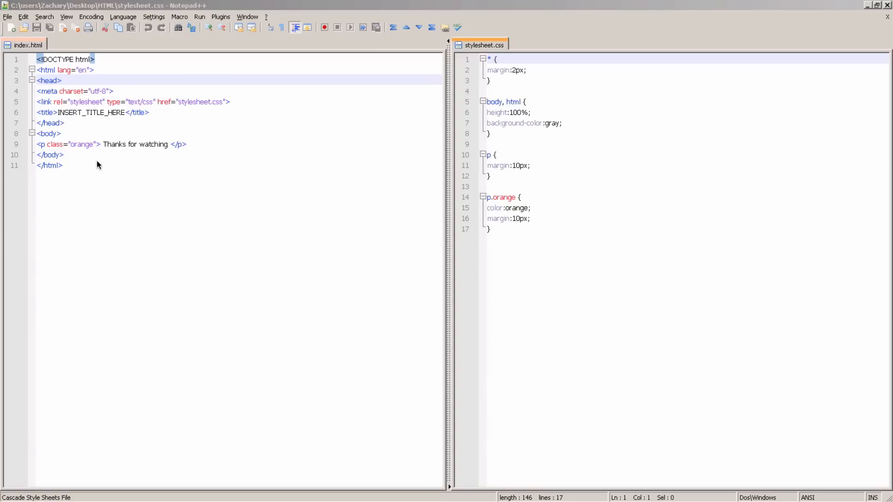
pyautogui.moveTo(172, 146)
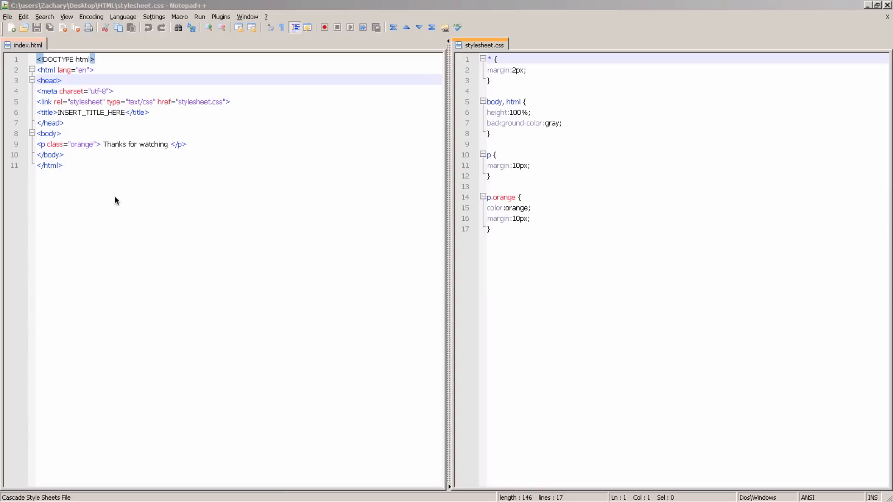
pyautogui.moveTo(173, 153)
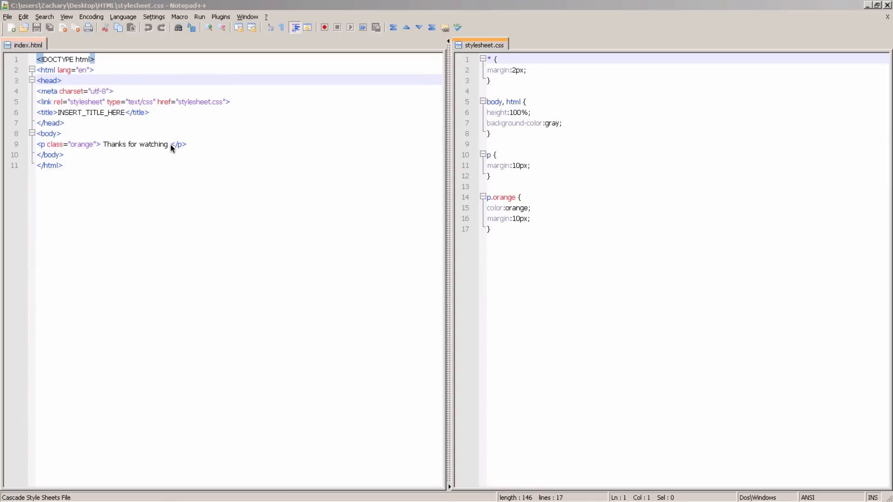
pyautogui.moveTo(176, 145)
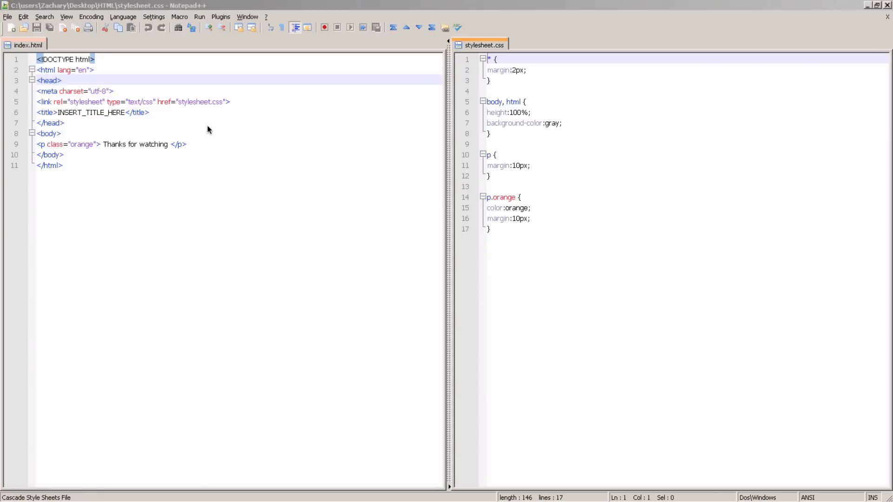
pyautogui.moveTo(323, 135)
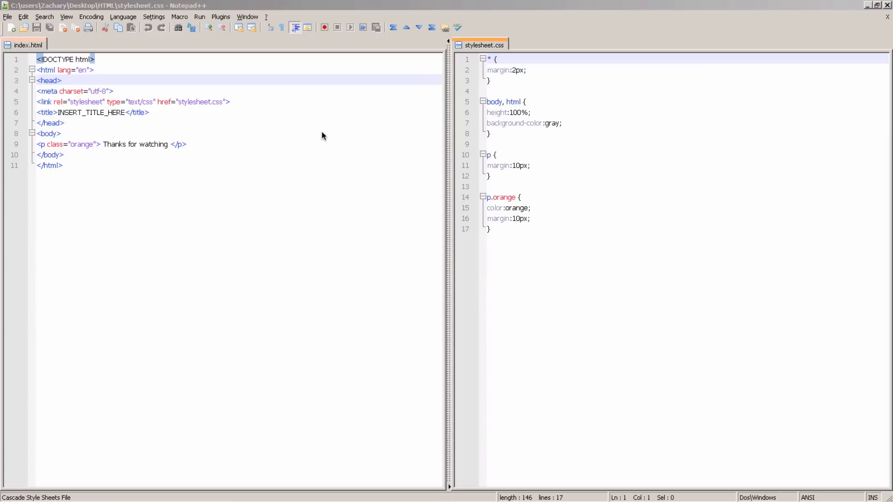
pyautogui.moveTo(264, 195)
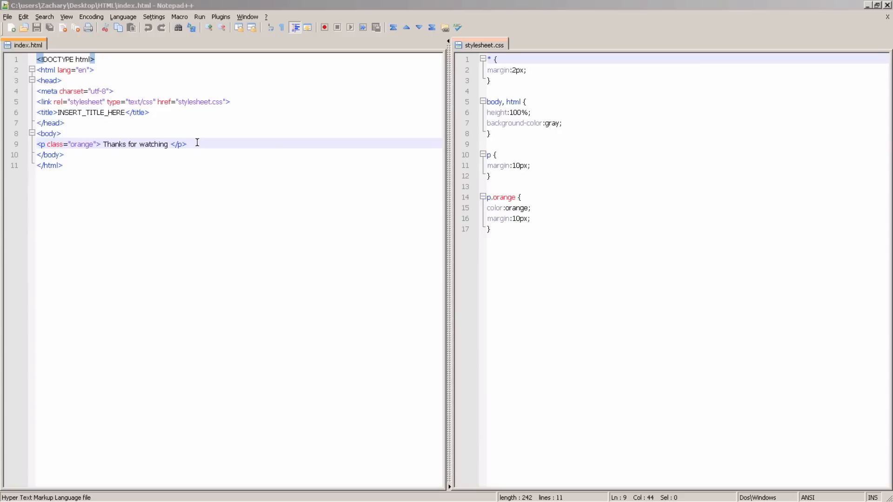
# Discard the stray blank tab and write an <h1>H1</h1> heading below the orange paragraph.
pyautogui.press('Enter')
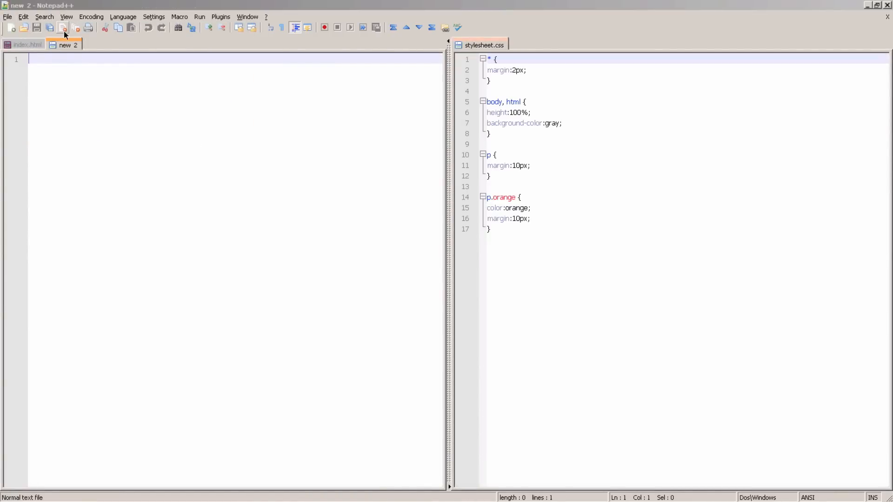
pyautogui.click(21, 45)
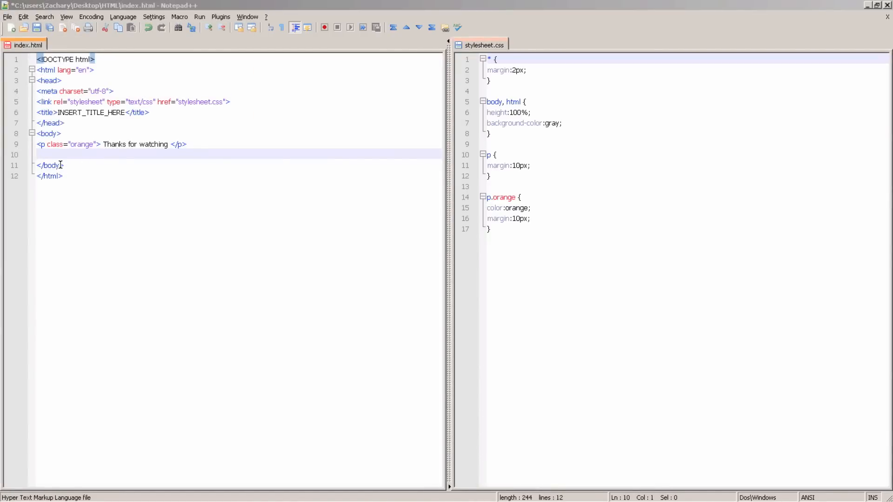
pyautogui.write('<')
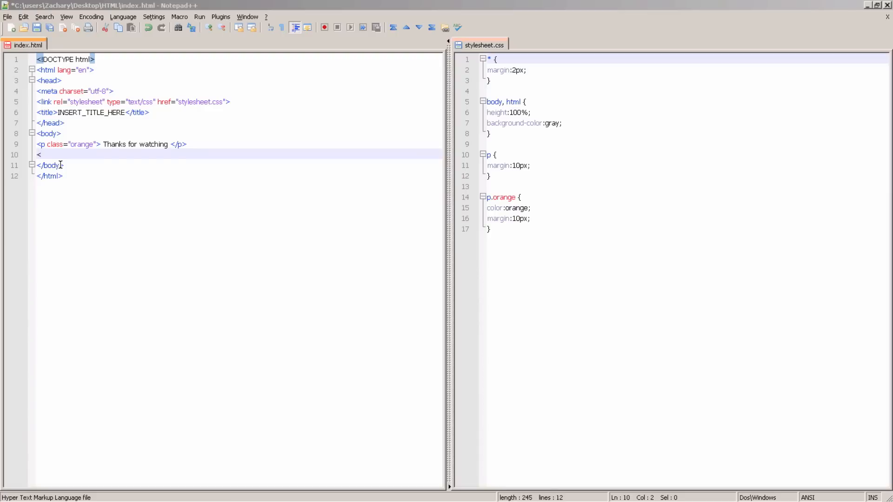
pyautogui.write('1')
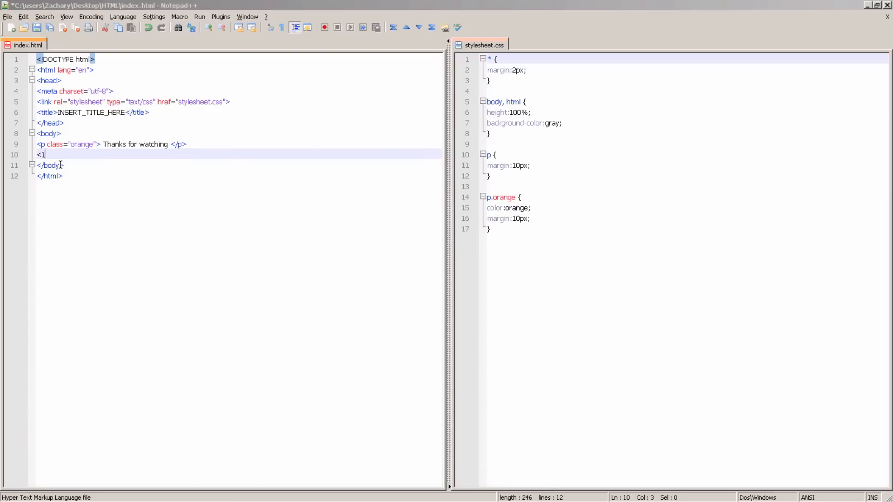
pyautogui.write('h')
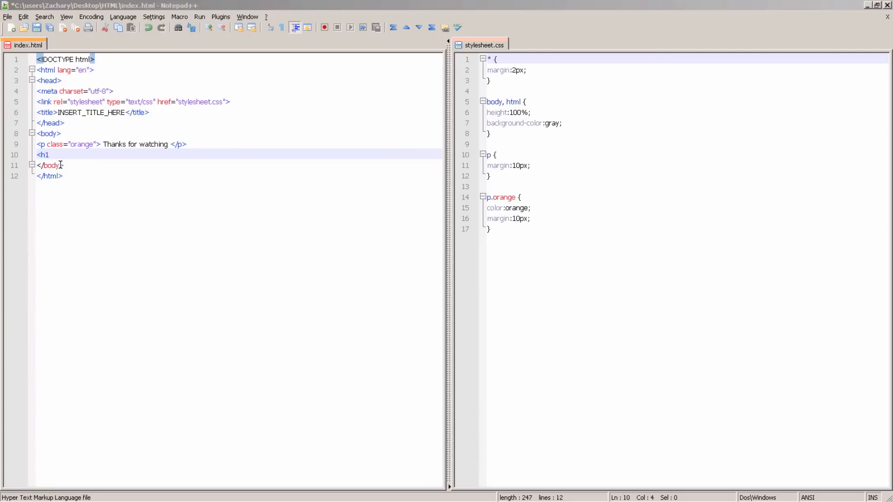
pyautogui.write('1>')
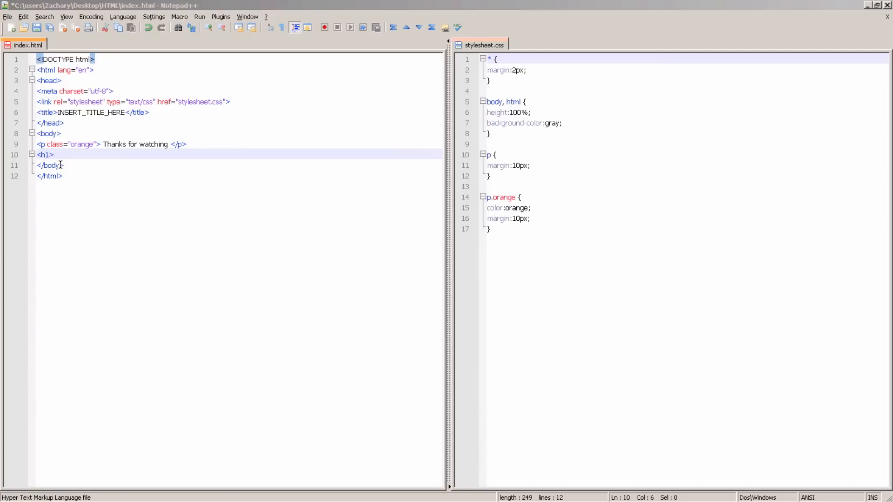
pyautogui.press('Backspace')
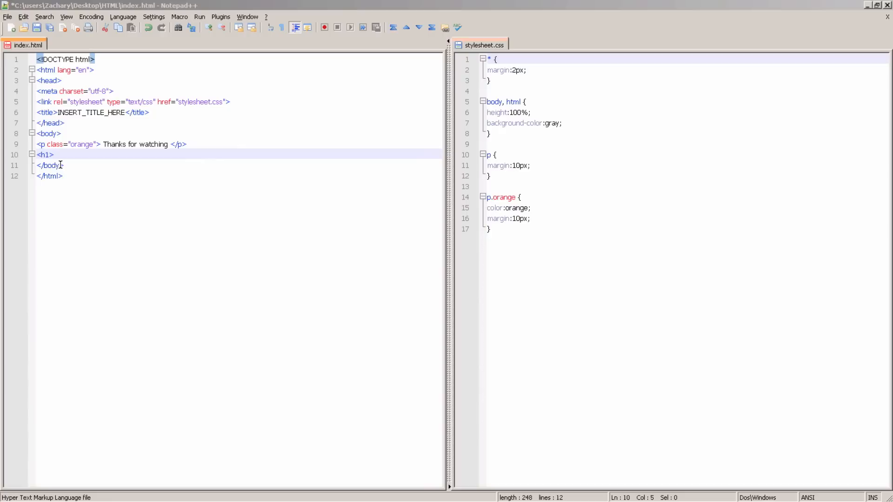
pyautogui.write('H')
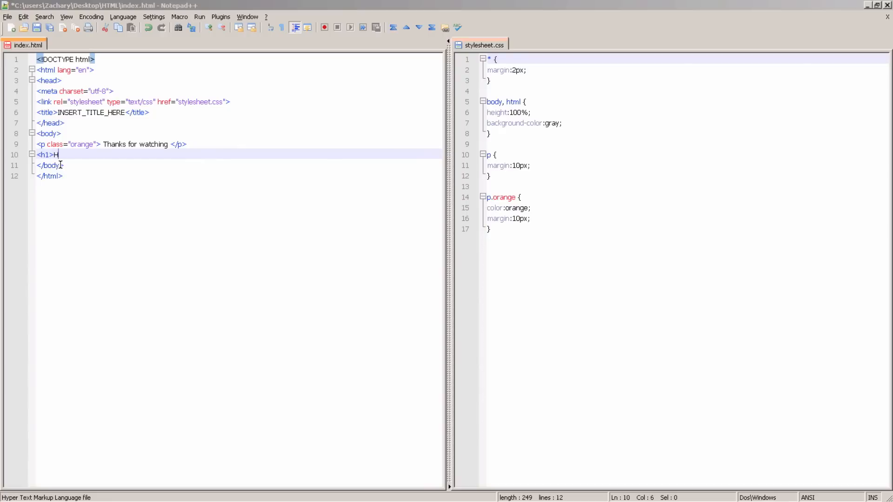
pyautogui.write('1L')
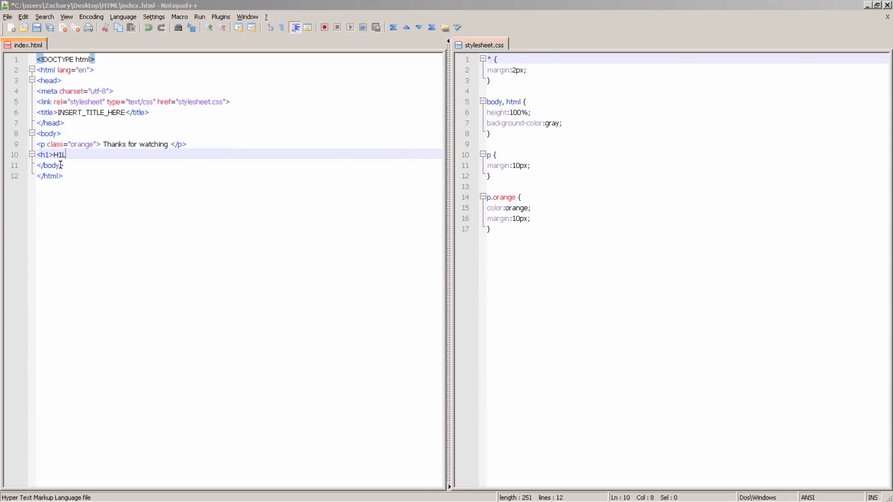
pyautogui.write('<h1>')
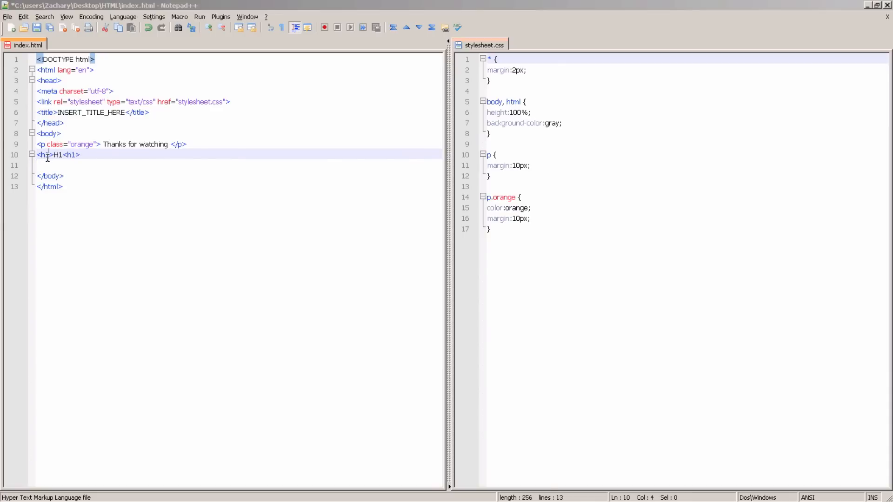
# Write an <h6>H6</h6> heading on the next line and leave a blank line after it.
pyautogui.write('<')
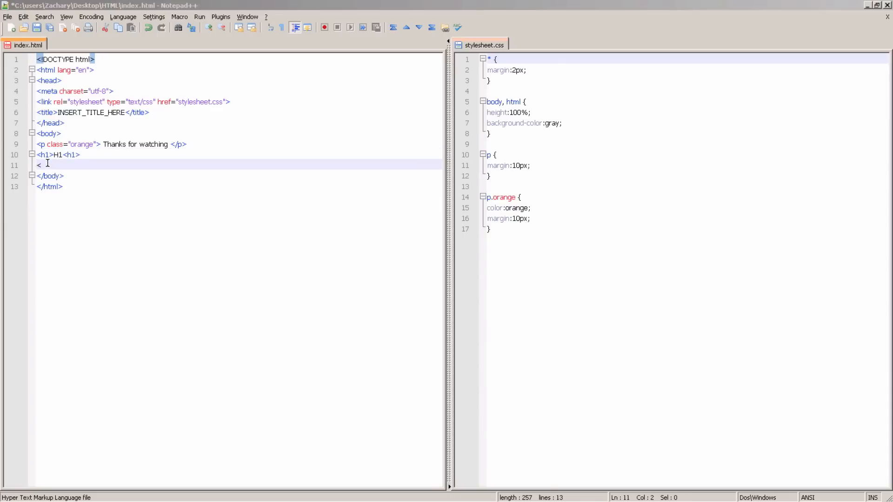
pyautogui.write('h1')
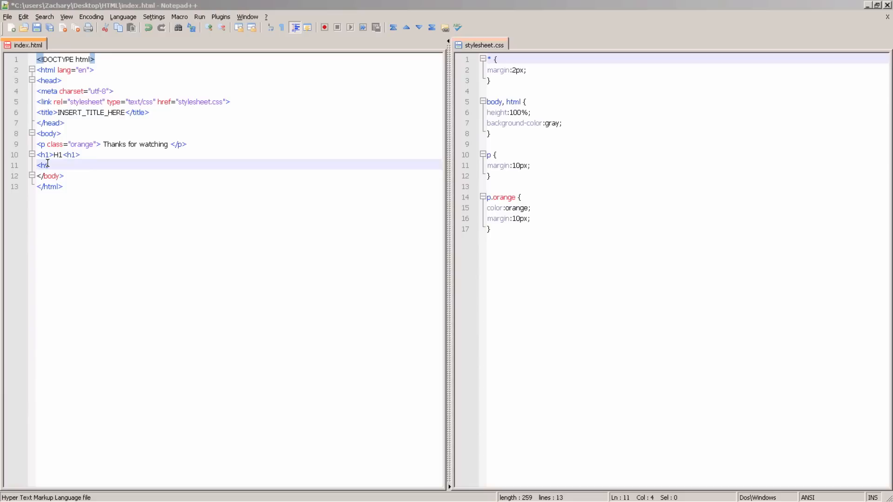
pyautogui.write('6>')
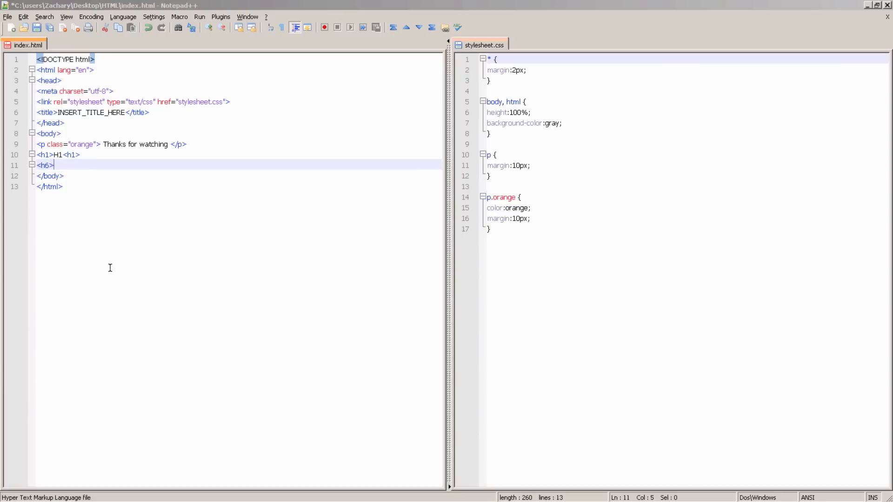
pyautogui.write('H^')
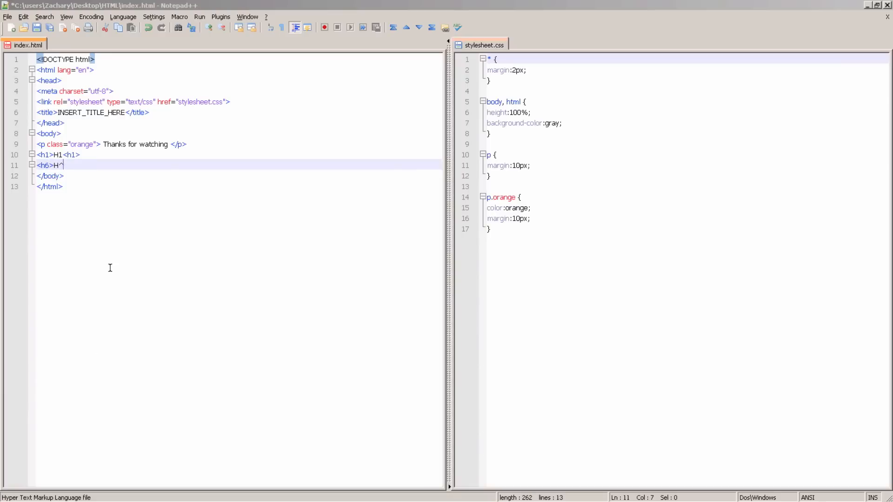
pyautogui.press('Backspace')
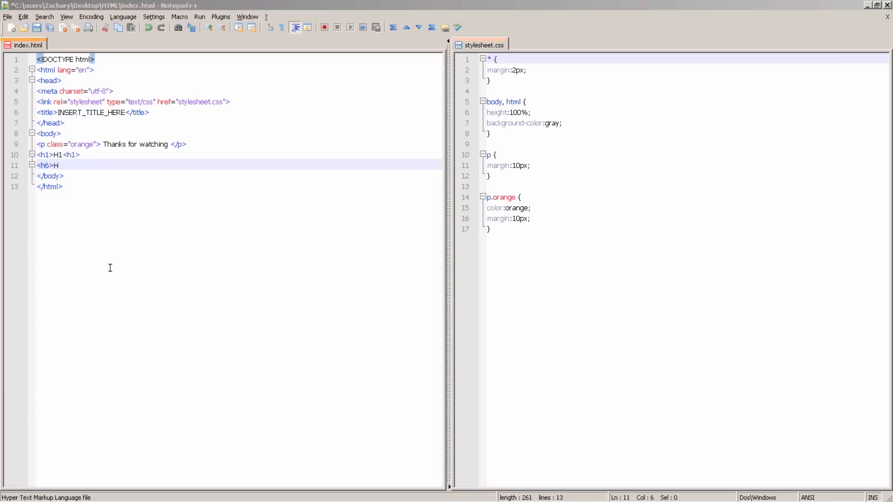
pyautogui.write('6<')
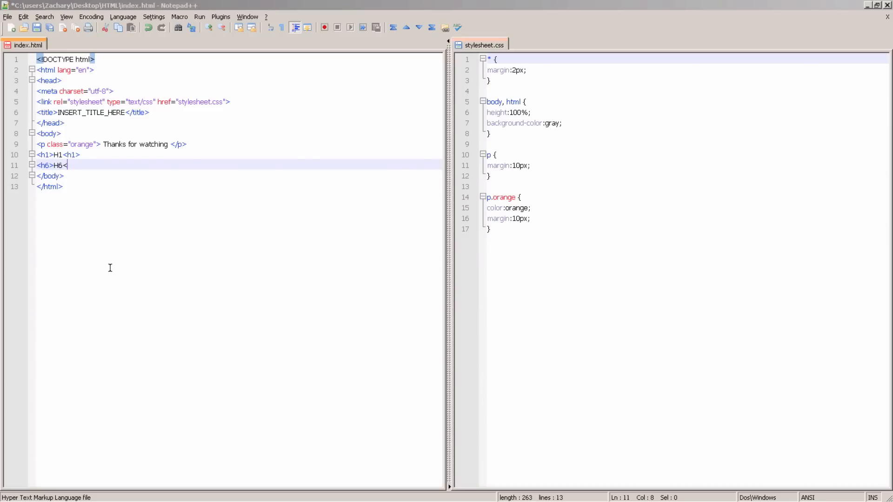
pyautogui.write('h')
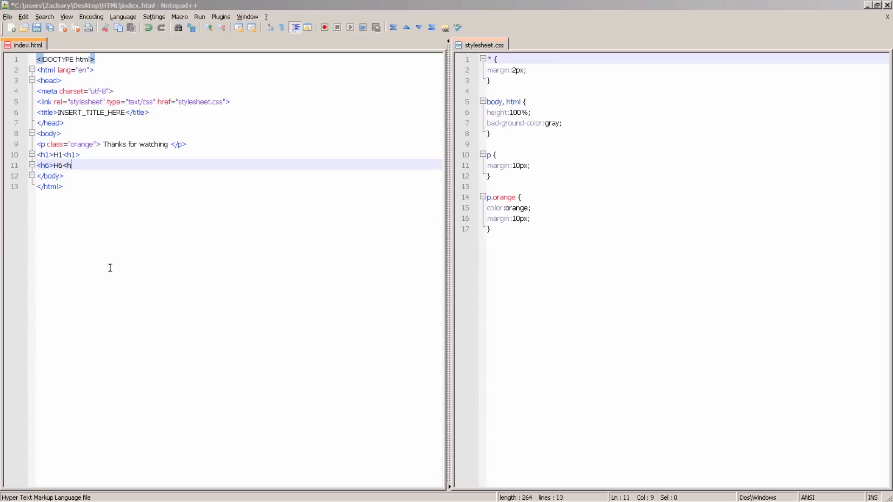
pyautogui.write('6>')
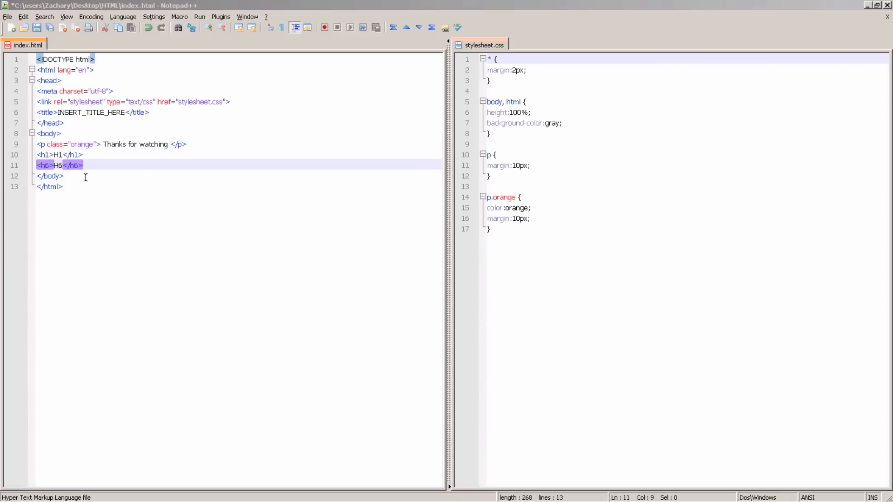
pyautogui.press('Enter')
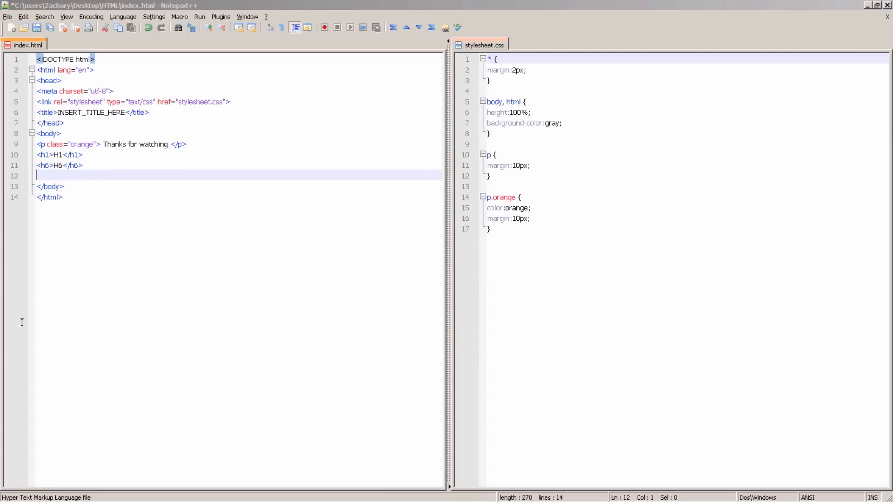
pyautogui.moveTo(98, 155)
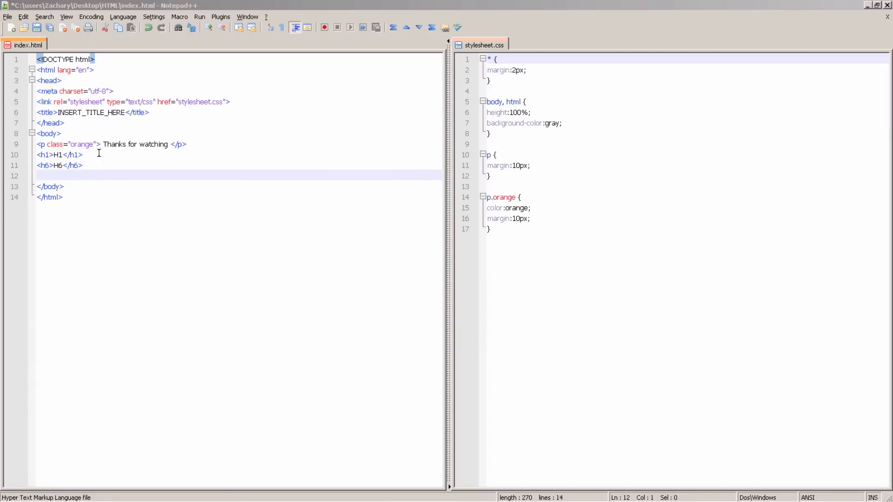
# Save index.html via the File menu and return to the empty line 12 in the editor.
pyautogui.click(6, 17)
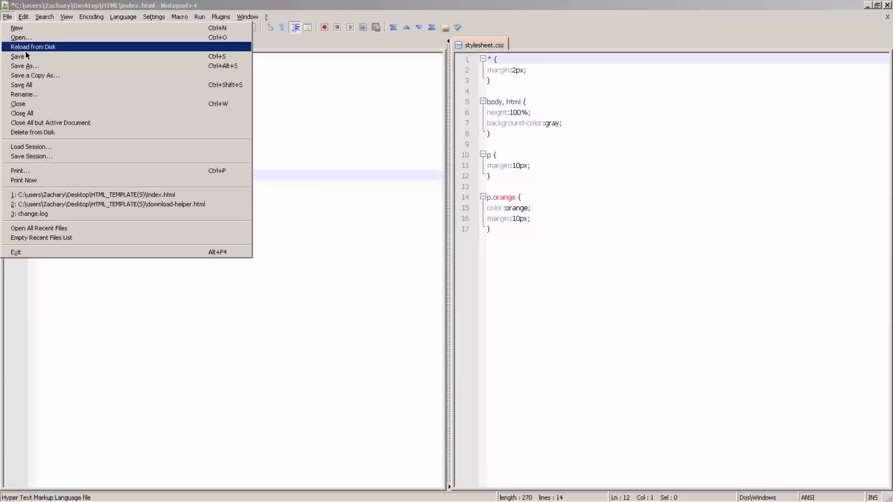
pyautogui.click(15, 56)
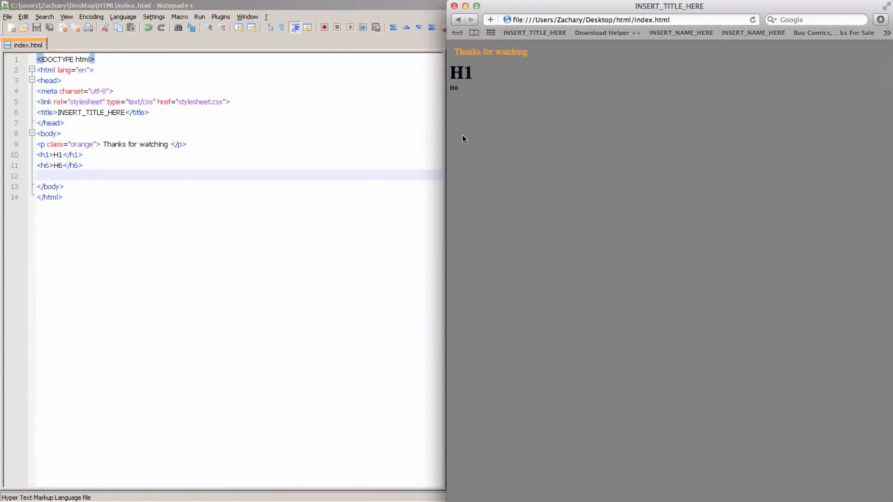
pyautogui.doubleClick(462, 72)
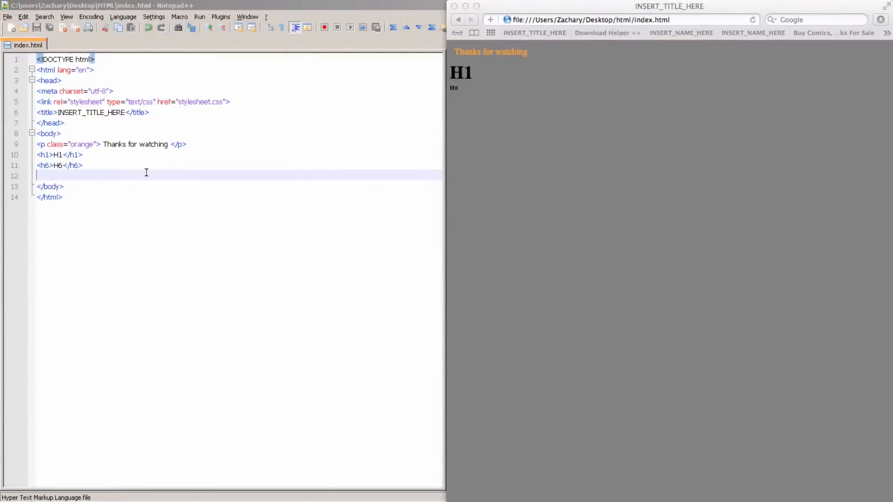
# Write a <p><i>Italic</i></p> paragraph below the headings.
pyautogui.write('<p>')
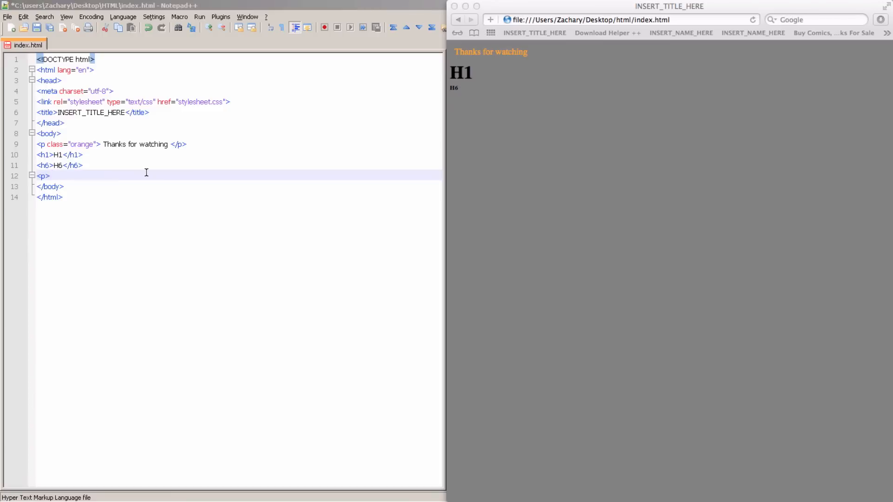
pyautogui.write('<')
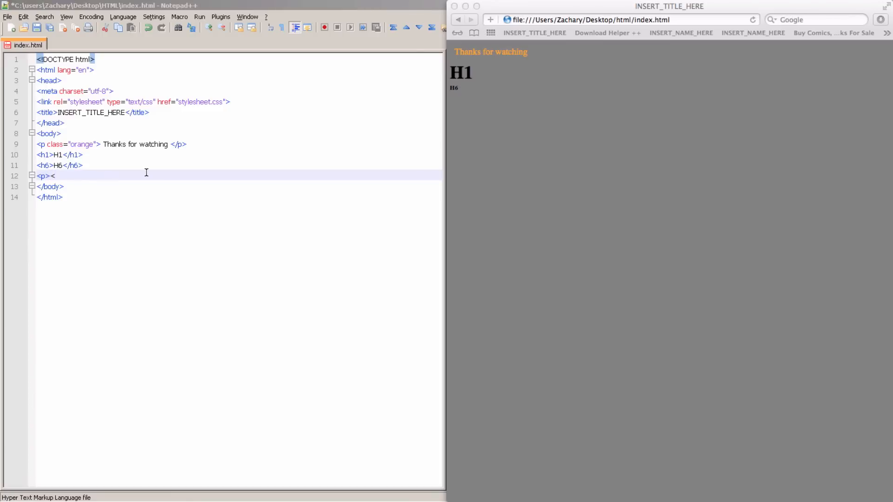
pyautogui.write('i>')
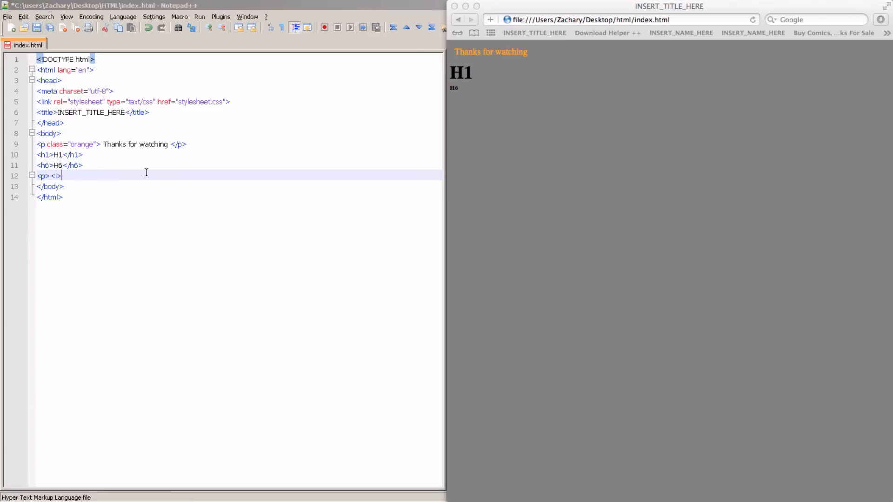
pyautogui.write('i<.')
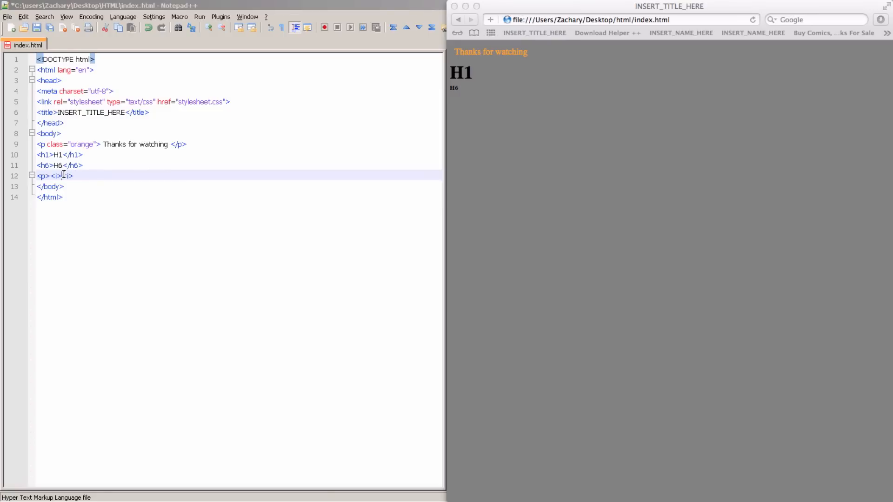
pyautogui.write('I')
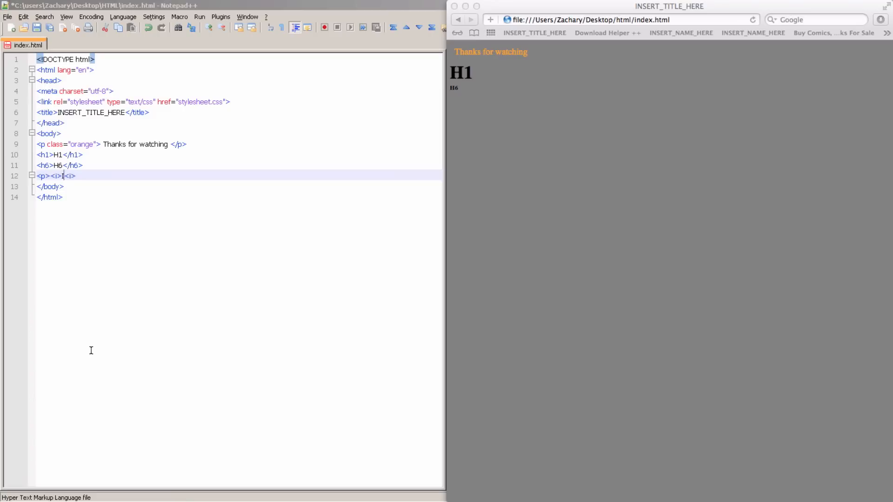
pyautogui.write('Italic')
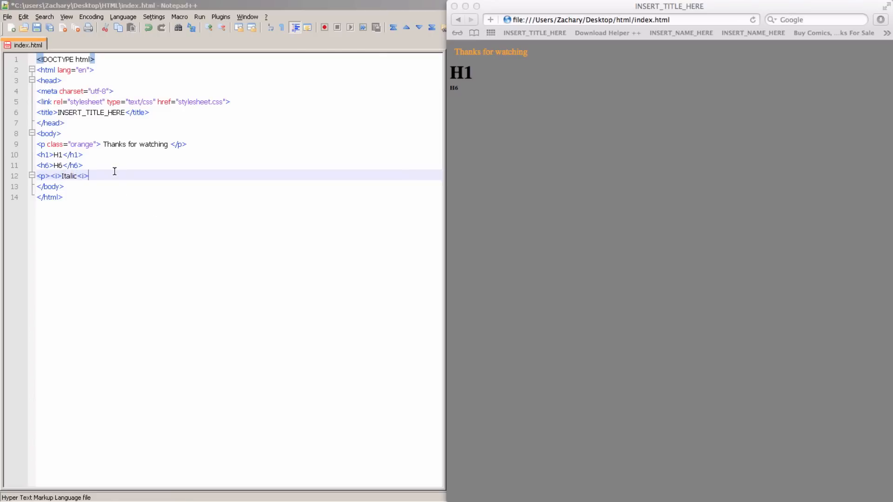
pyautogui.write('</p>')
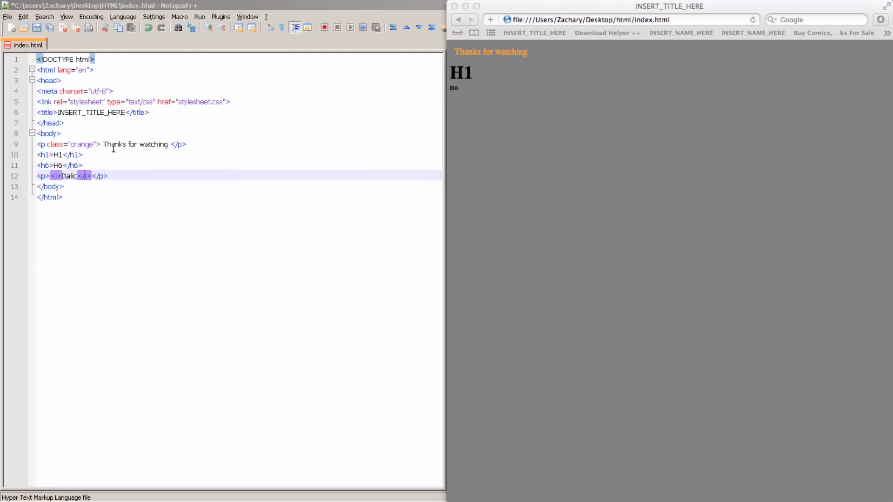
pyautogui.press('Enter')
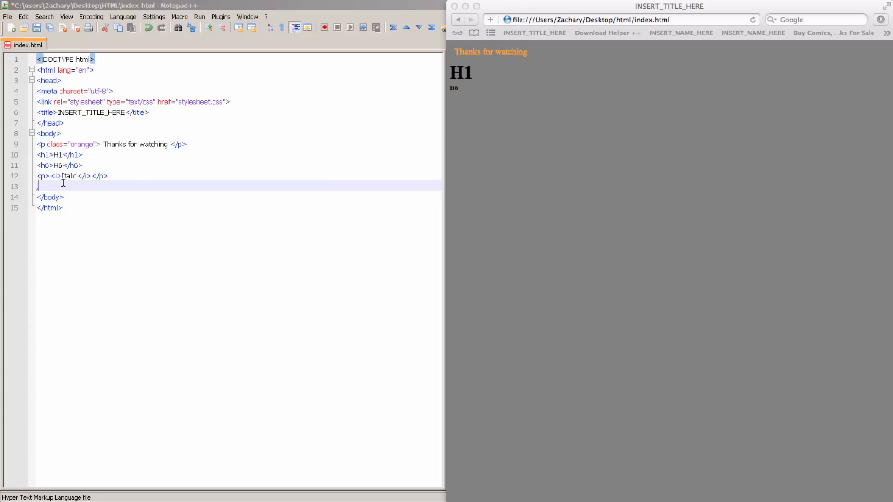
# Write a <p><b>Bold</b></p> paragraph on the next line.
pyautogui.write('<p.')
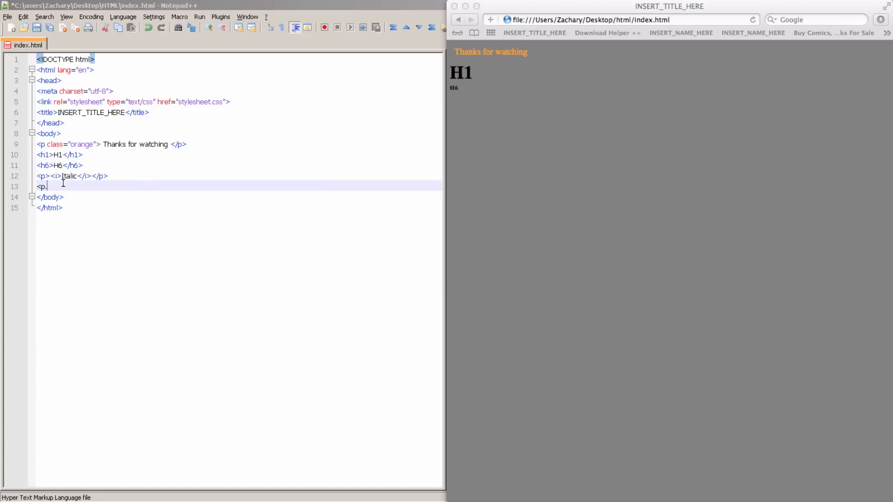
pyautogui.write('><')
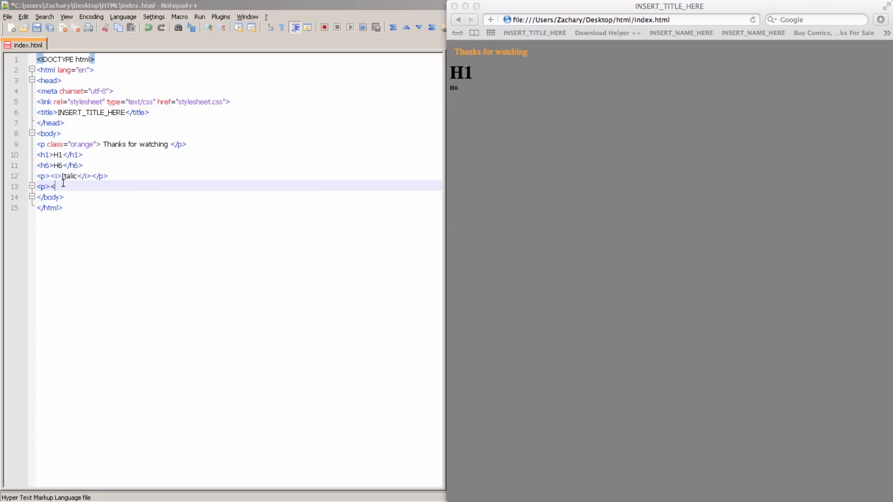
pyautogui.write('n>')
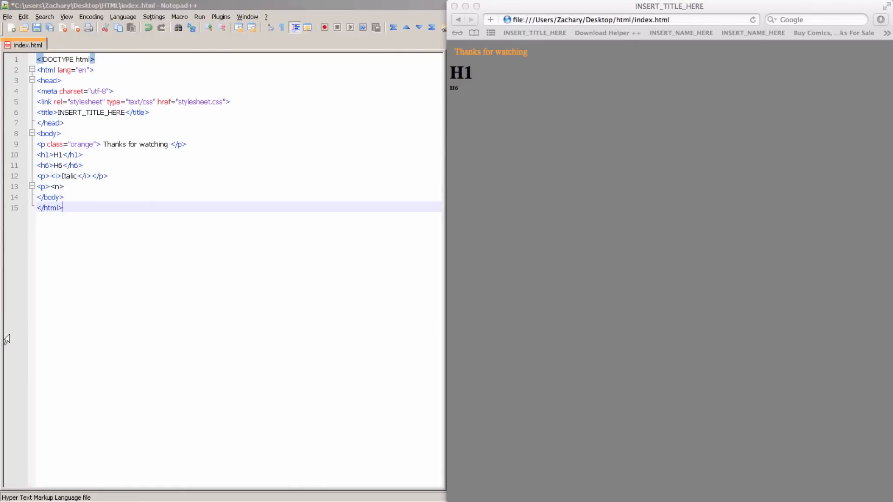
pyautogui.press('BackSpace')
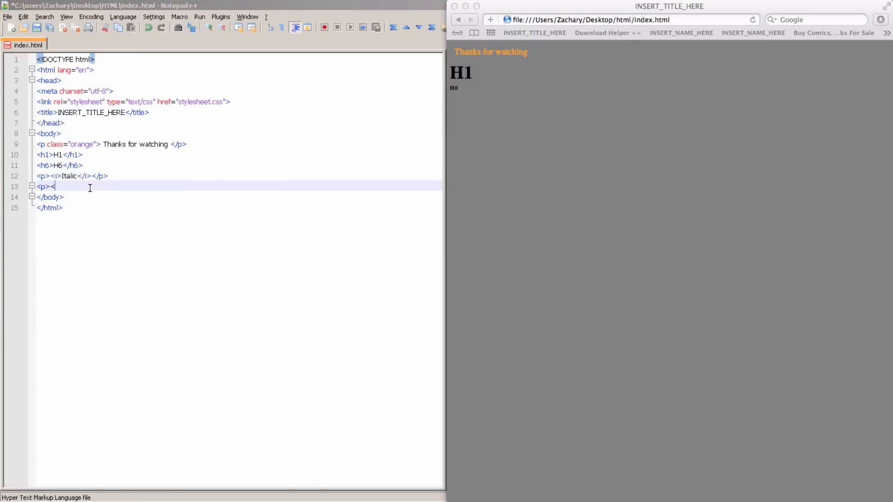
pyautogui.write('<b>Bo')
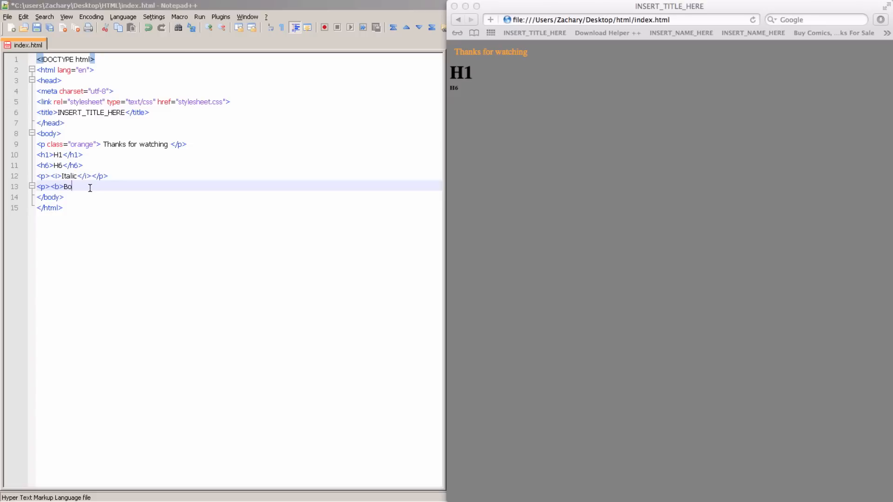
pyautogui.write('ld')
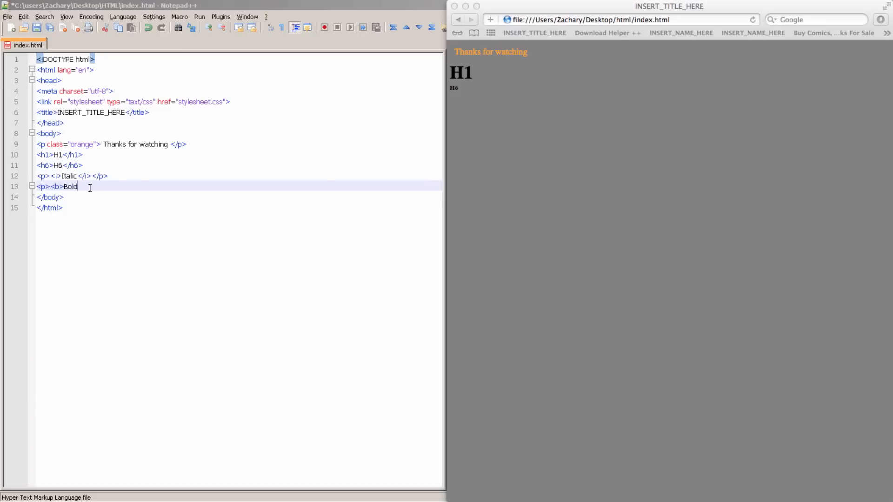
pyautogui.write('</b>')
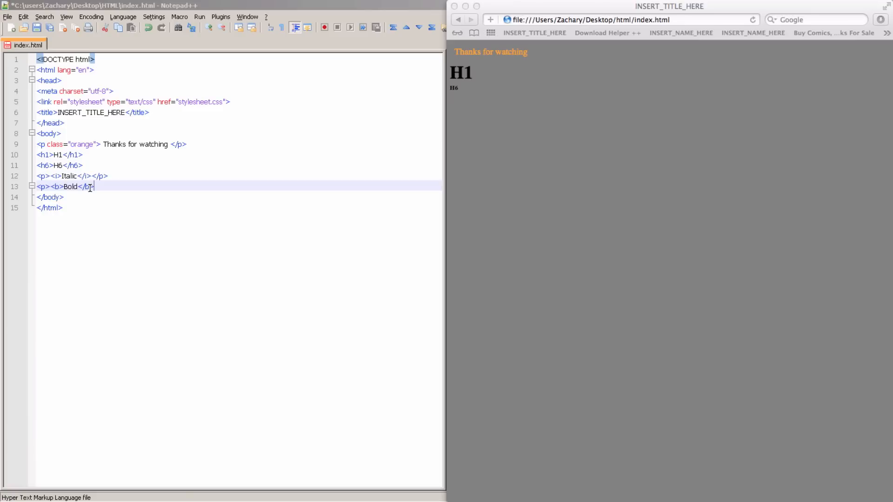
pyautogui.write('<')
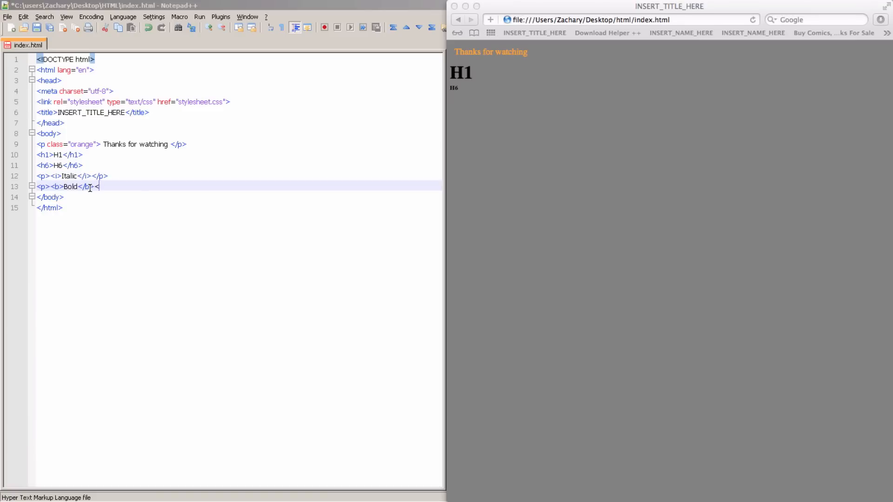
pyautogui.write('/p')
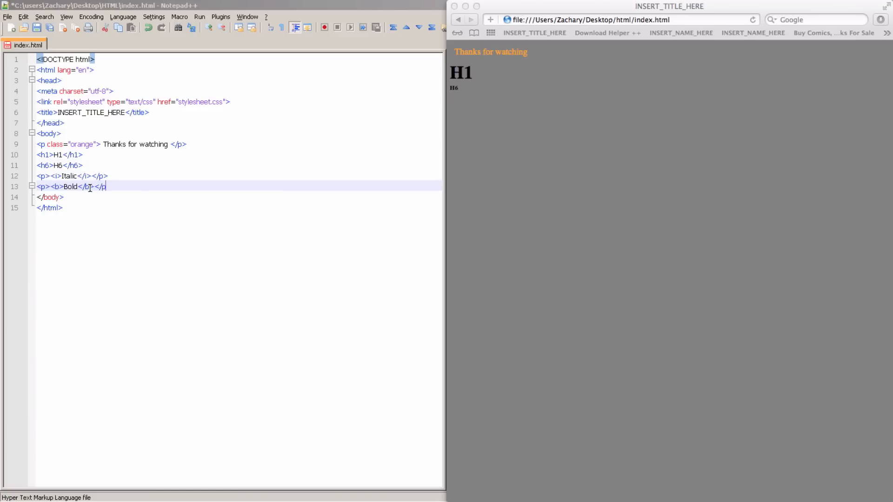
pyautogui.write('>')
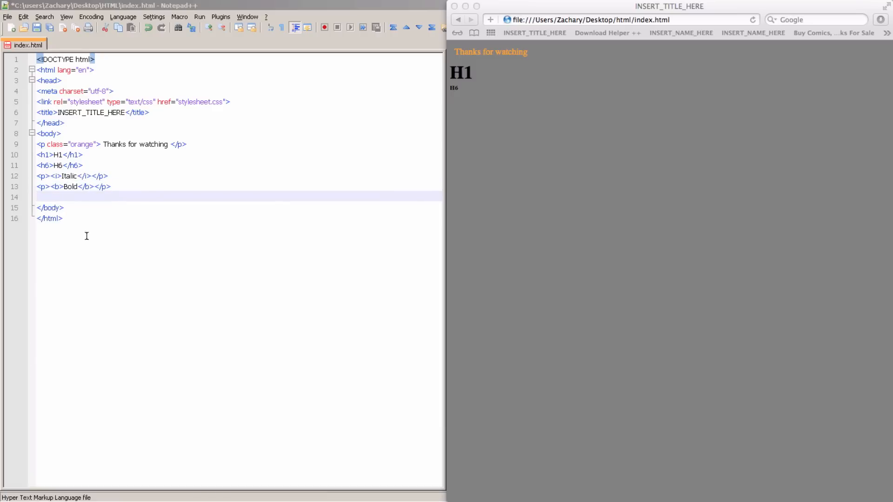
# Save index.html and check the rendered Italic and Bold text in the browser preview.
pyautogui.click(5, 17)
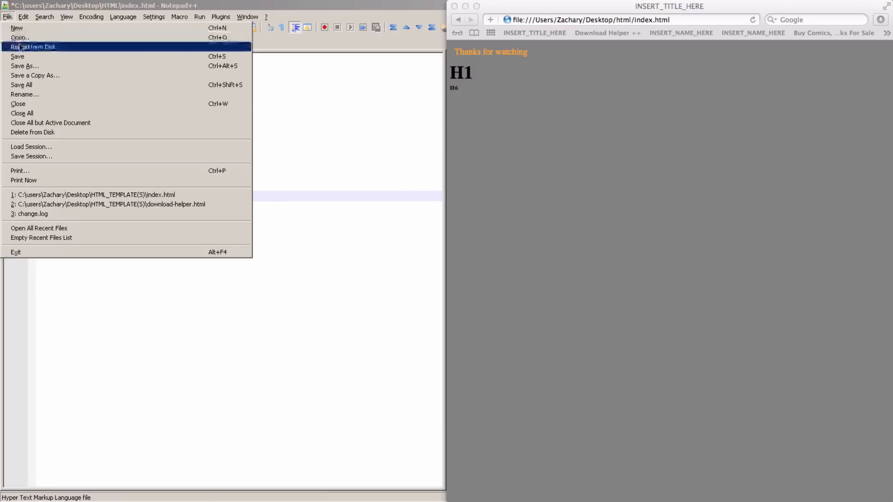
pyautogui.click(35, 47)
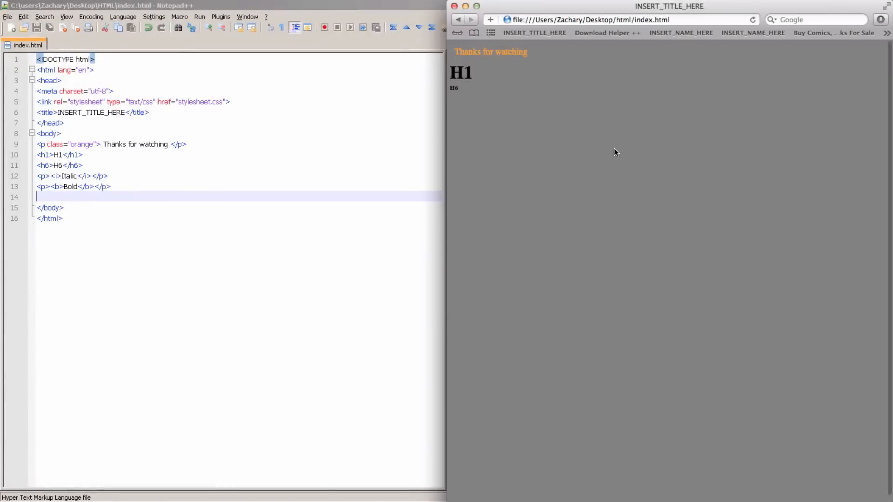
pyautogui.click(753, 20)
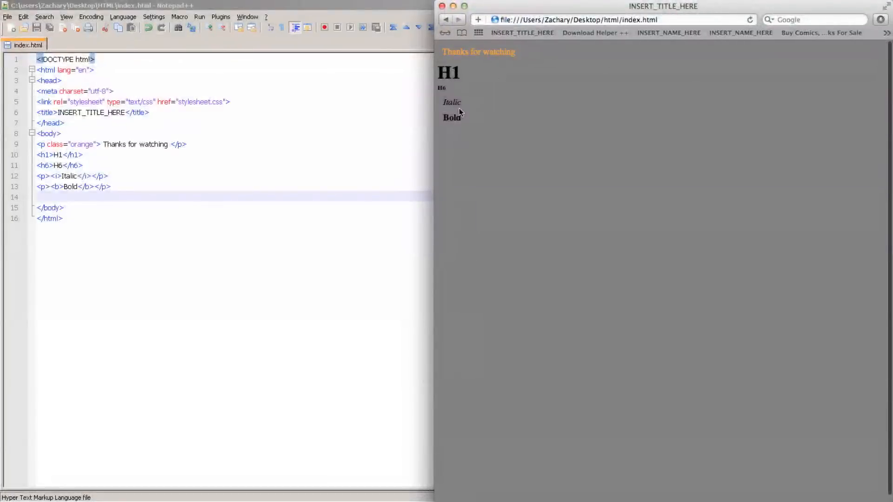
pyautogui.moveTo(437, 68); pyautogui.dragTo(461, 110)
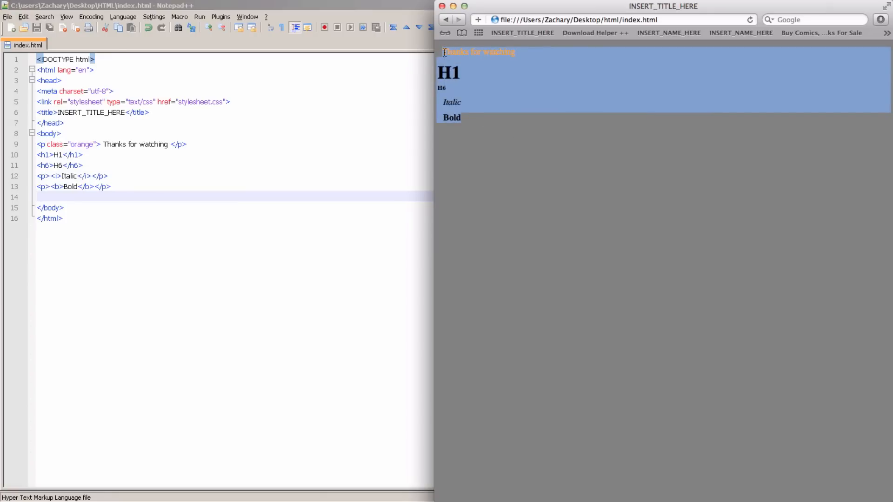
pyautogui.click(580, 231)
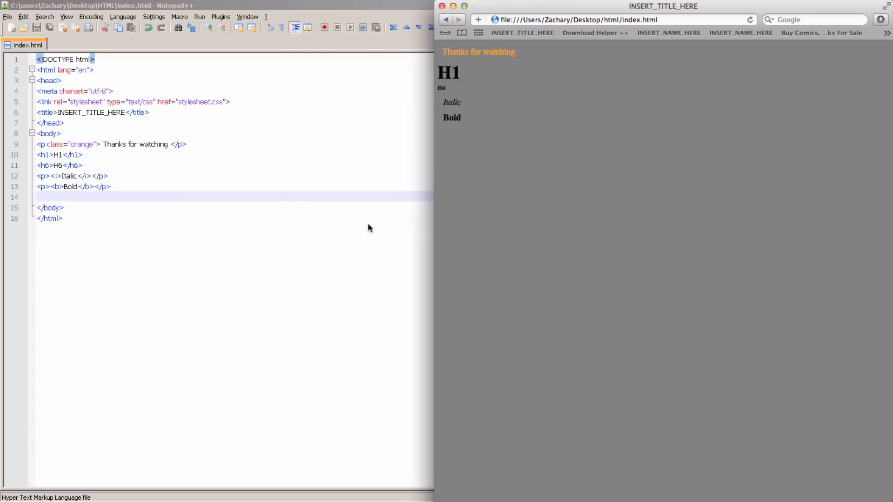
pyautogui.moveTo(272, 198)
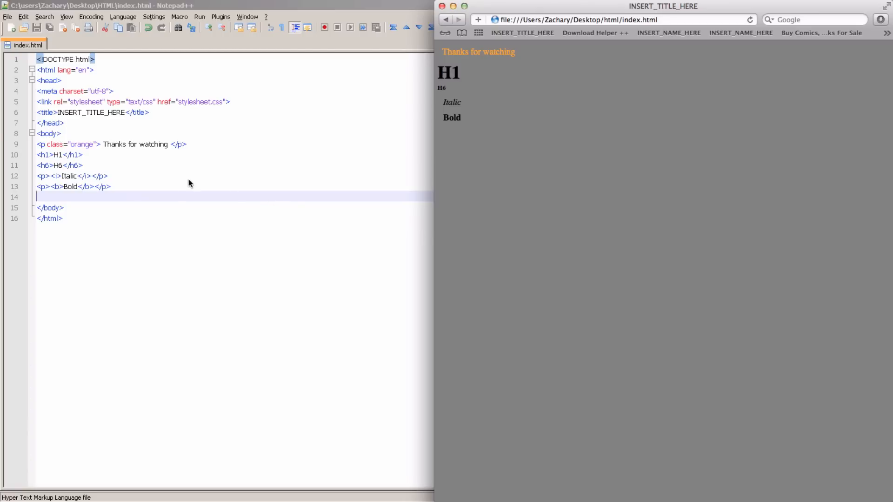
pyautogui.moveTo(150, 203)
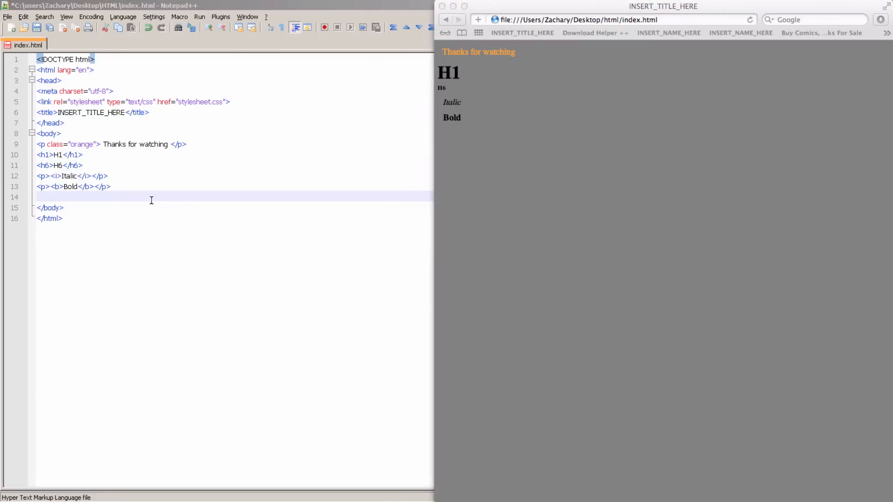
# Write a <p><sup>Superscript</sup></p> paragraph on line 14.
pyautogui.write('<p>')
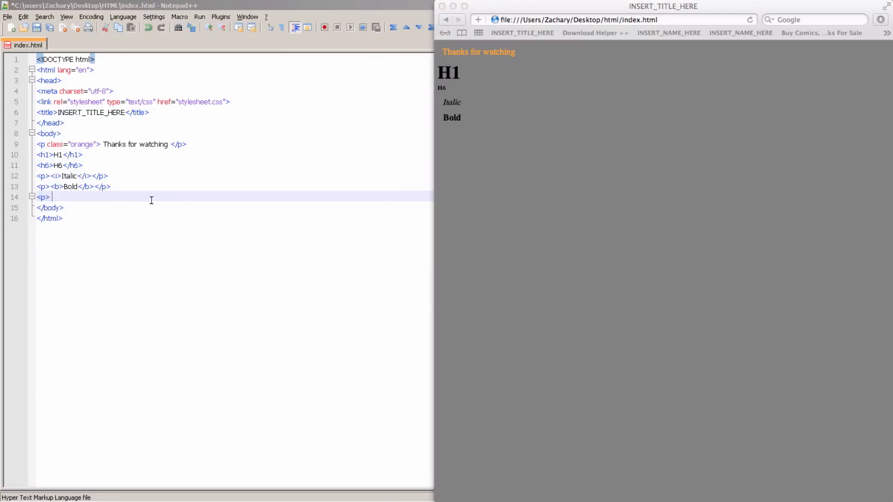
pyautogui.write('<s')
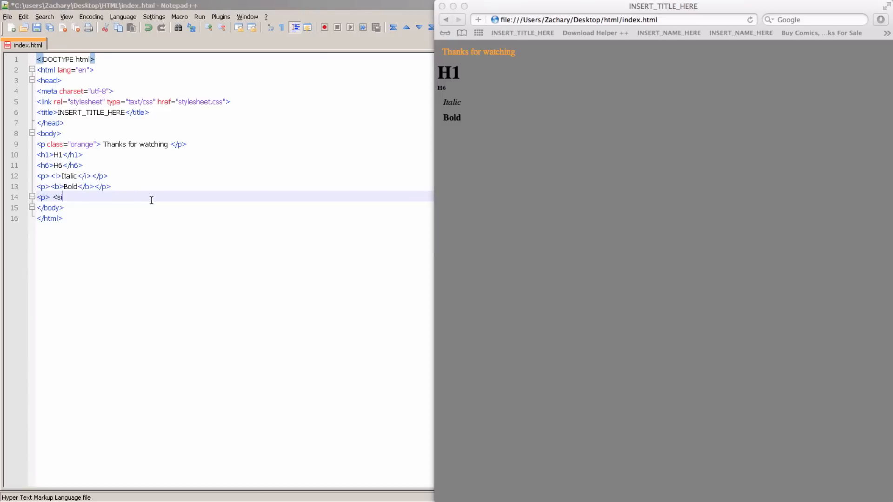
pyautogui.write('up')
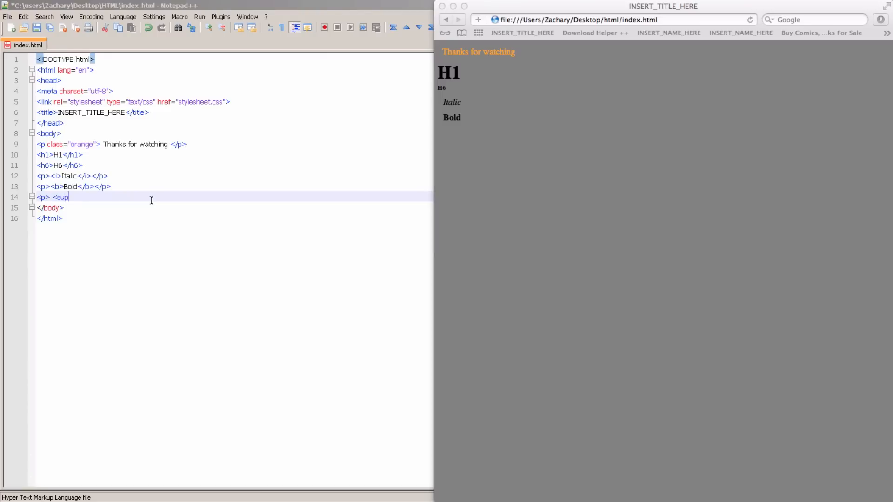
pyautogui.write('>')
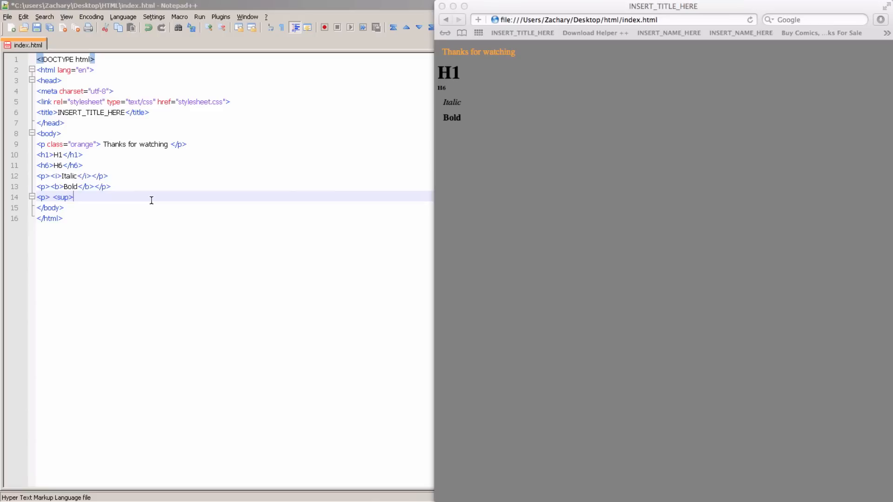
pyautogui.write('Su')
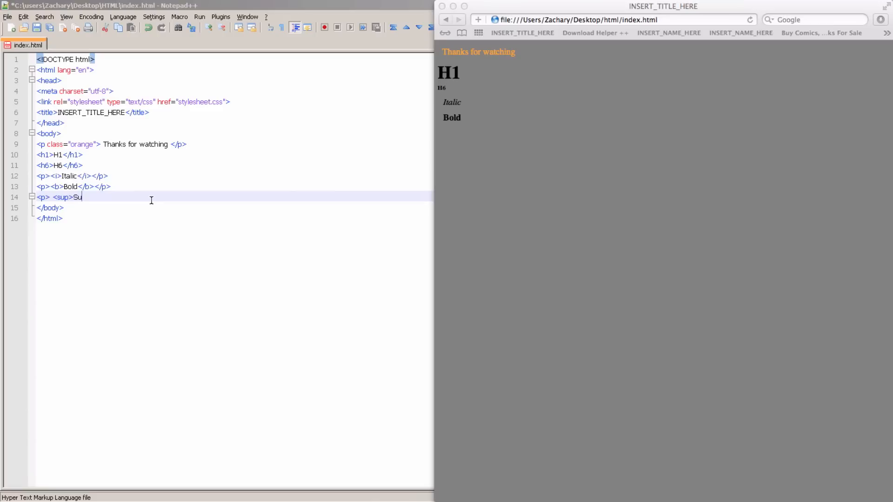
pyautogui.write('persc')
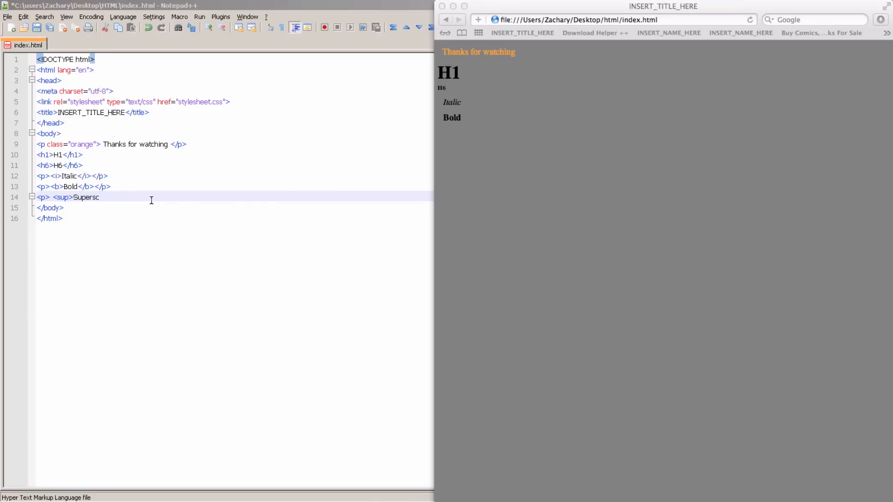
pyautogui.write('ripr')
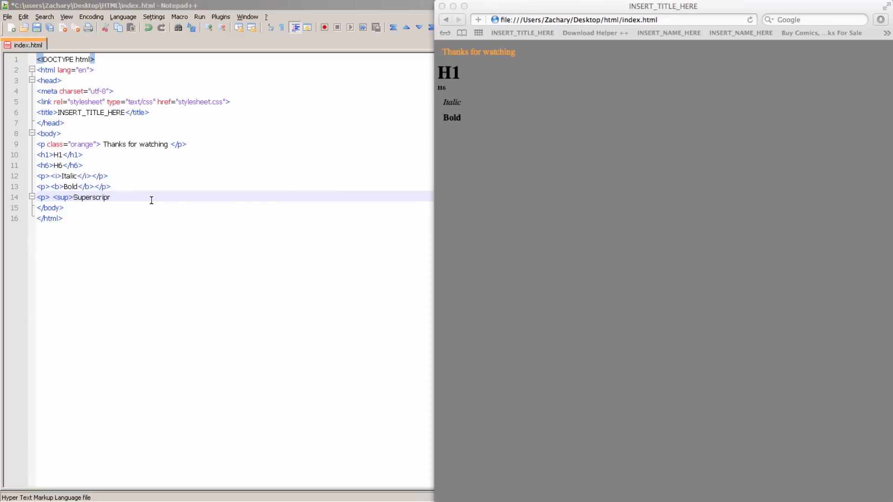
pyautogui.write('t</sup><')
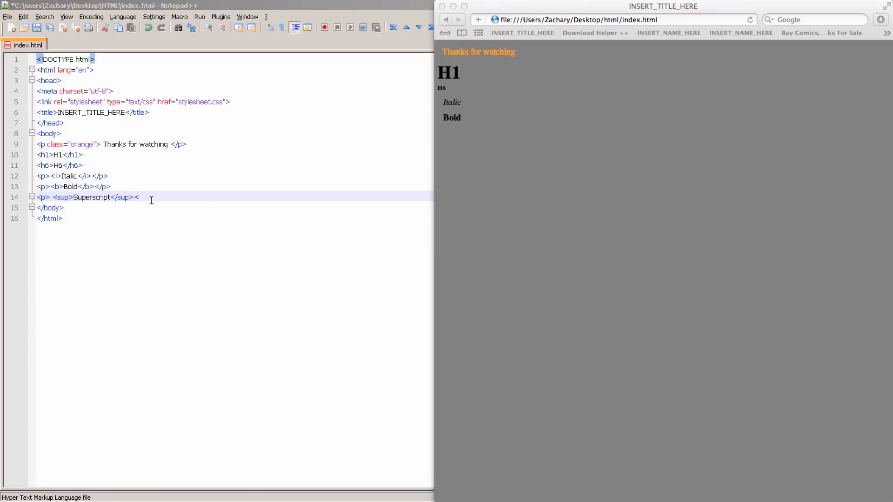
pyautogui.write('/p>')
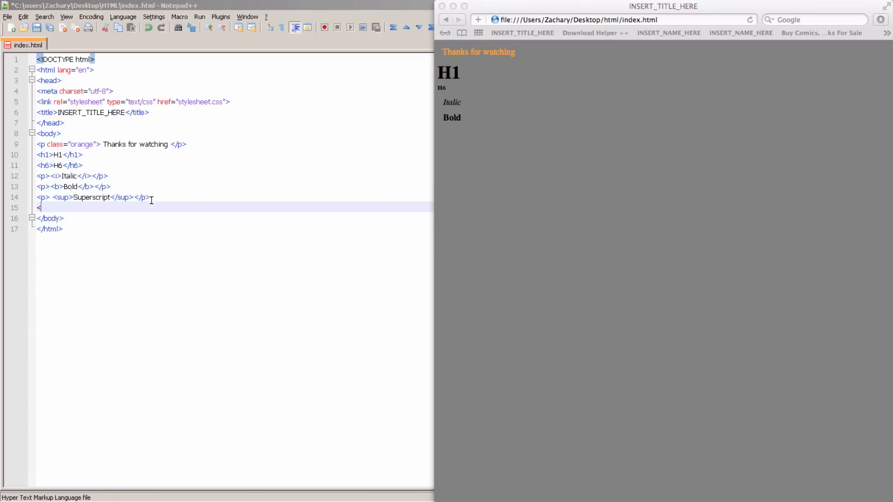
# Write a <p><sub>Subscript</sub></p> paragraph on line 15 and start saving the page.
pyautogui.write('p>')
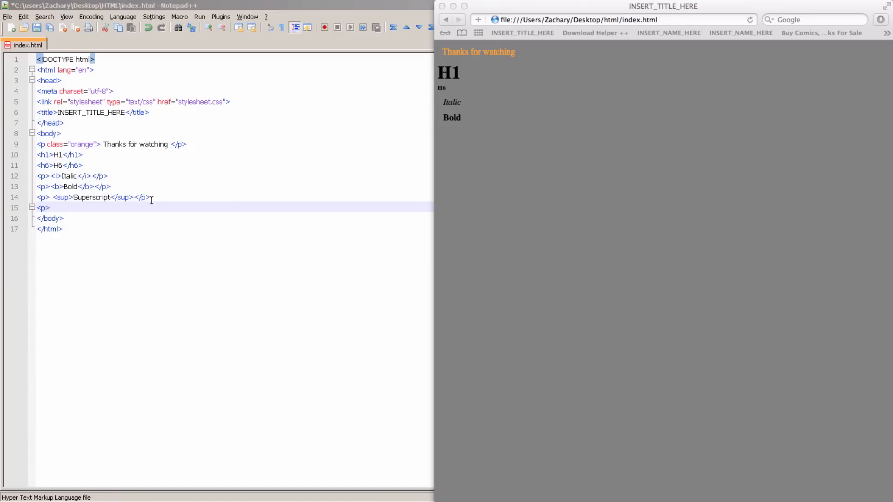
pyautogui.write('<')
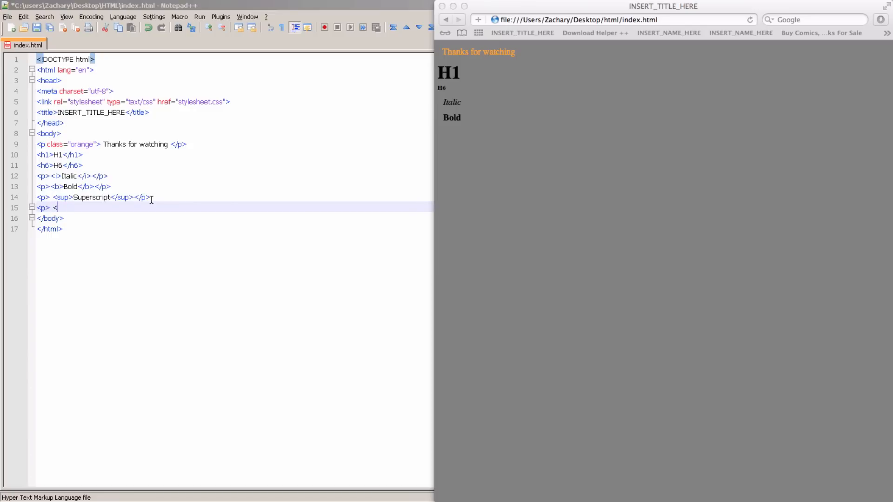
pyautogui.write('sub>')
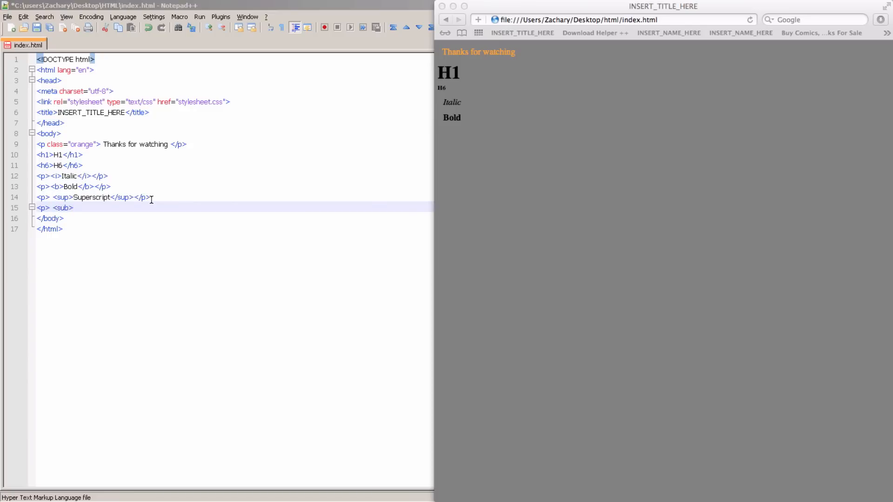
pyautogui.write('Su')
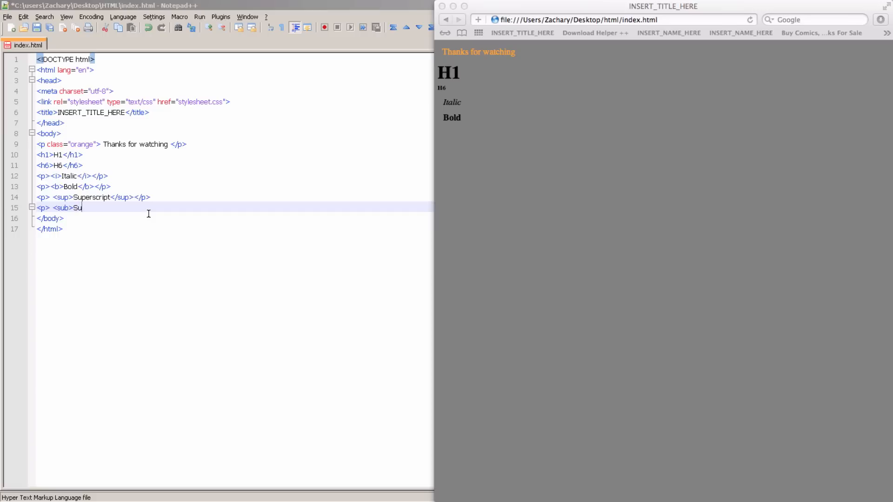
pyautogui.write('bscri')
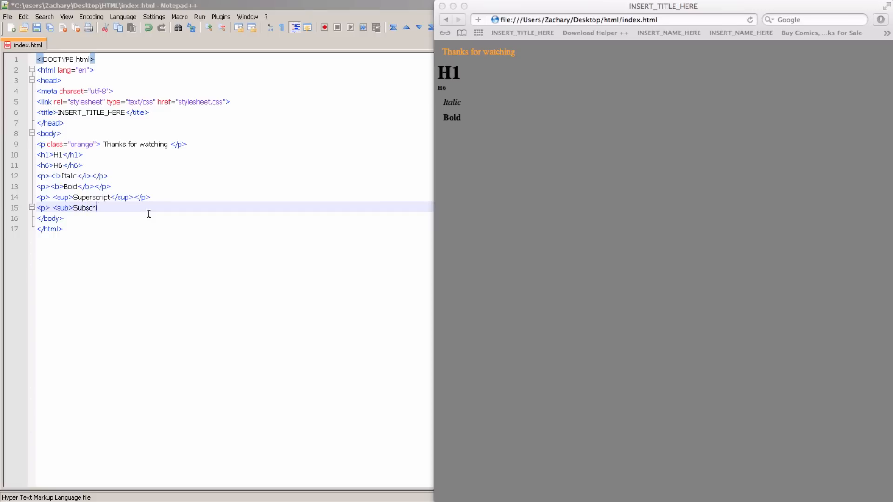
pyautogui.write('pt<')
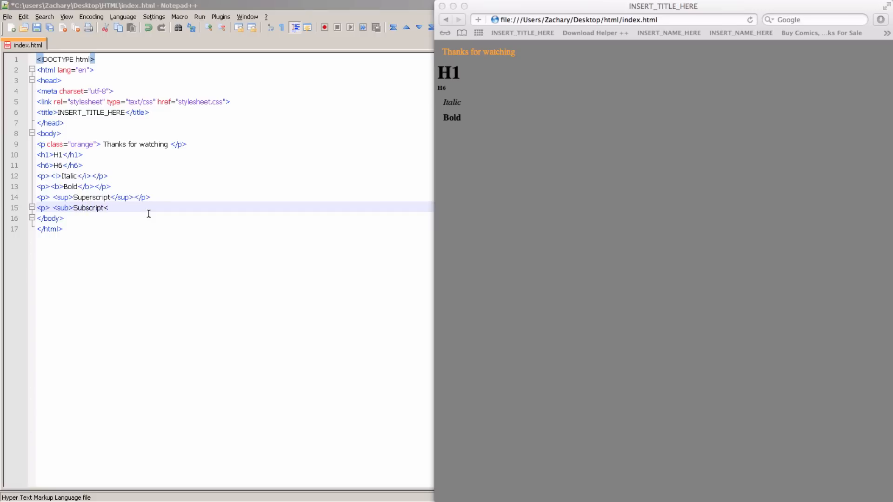
pyautogui.write('/')
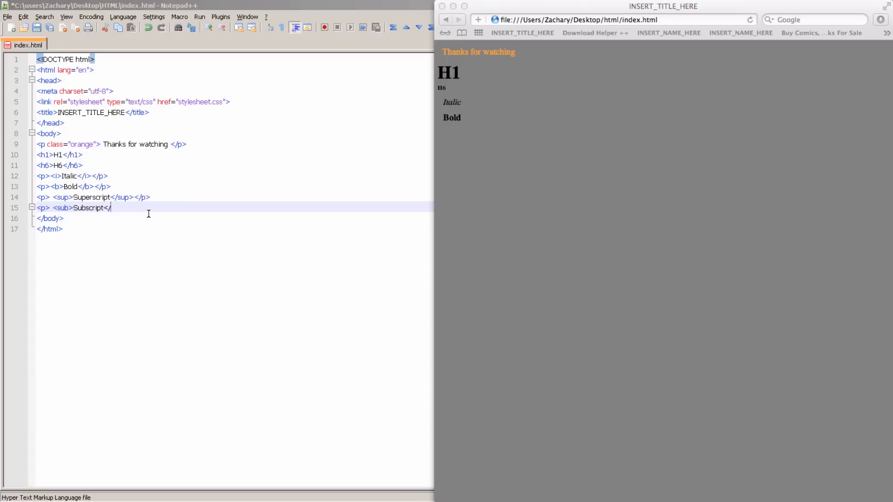
pyautogui.write('sub>')
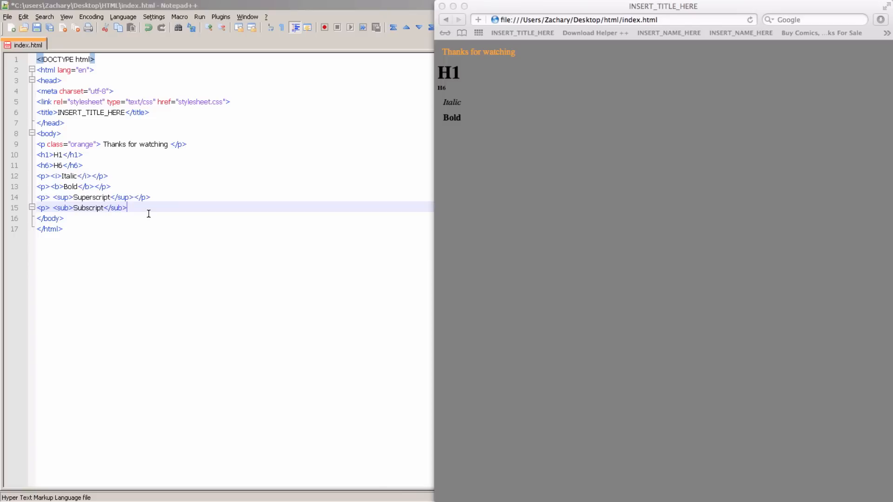
pyautogui.write('</p>')
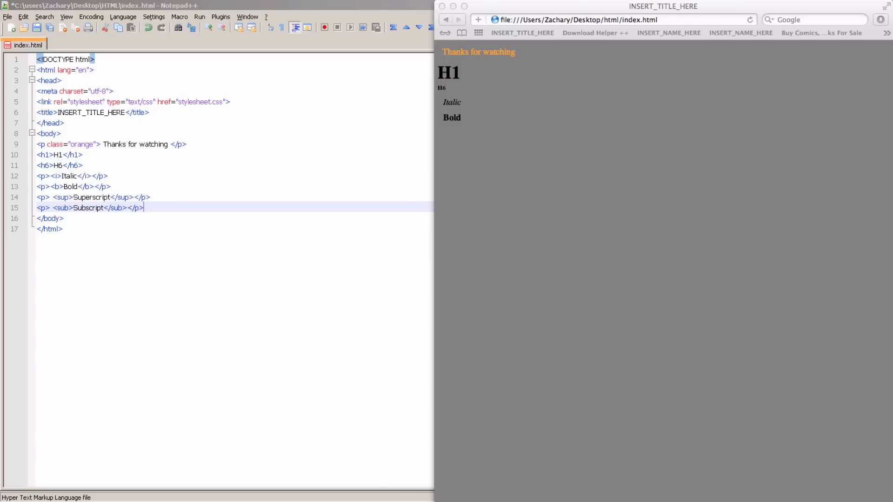
pyautogui.click(7, 17)
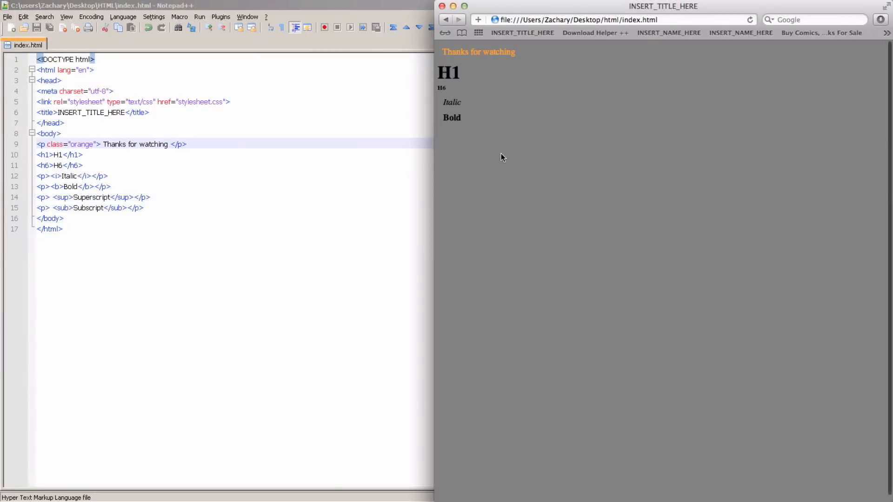
# Reload the preview, then save the page with the leading character before Superscript and Subscript.
pyautogui.doubleClick(460, 133)
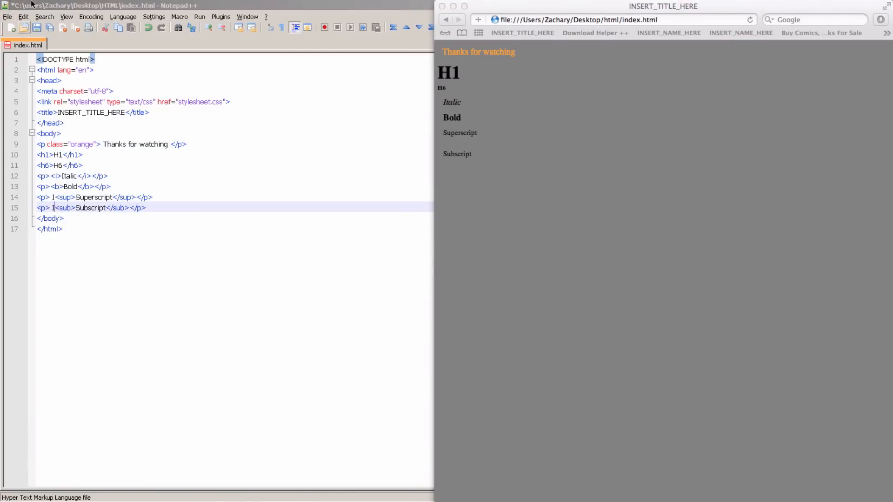
pyautogui.click(7, 17)
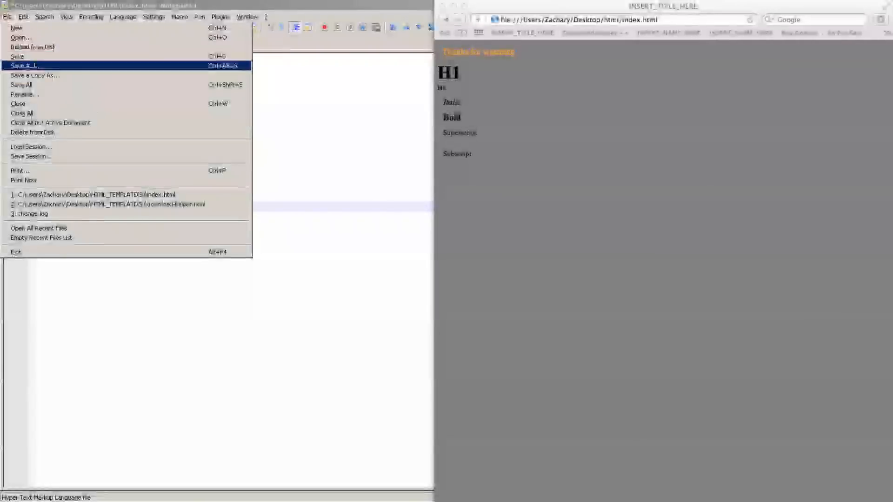
pyautogui.click(23, 66)
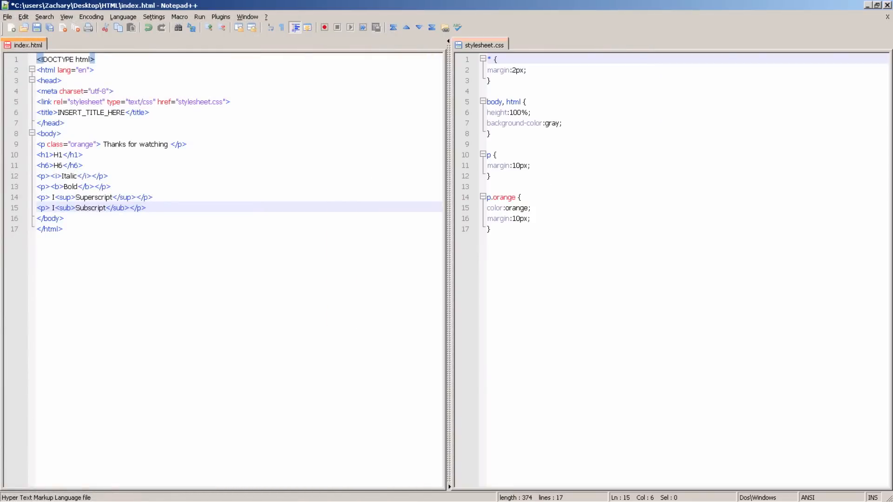
pyautogui.click(6, 19)
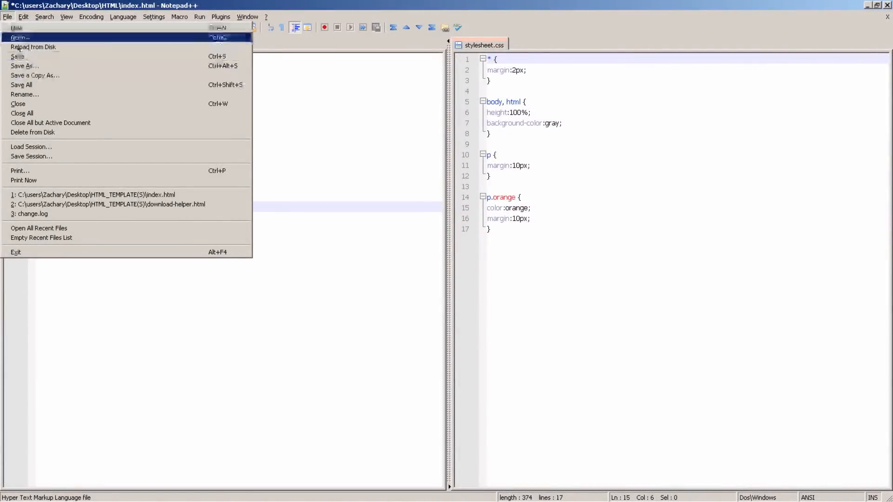
pyautogui.click(24, 55)
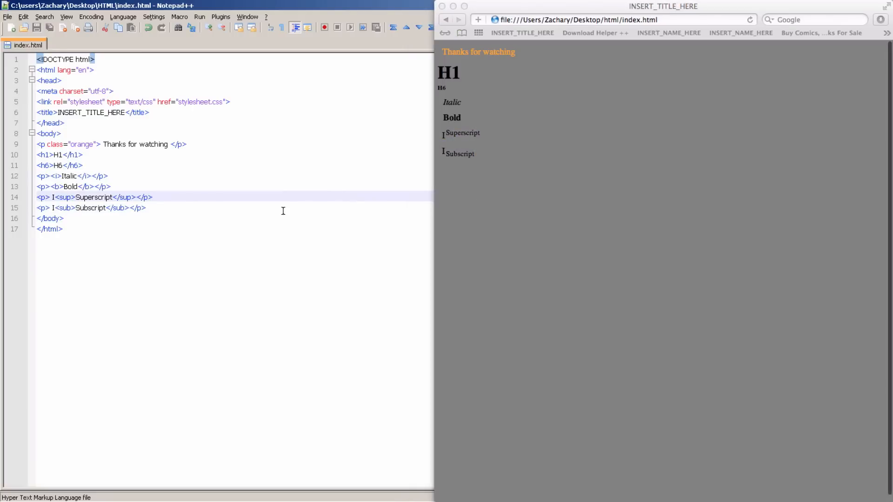
# Replace the <br> typed on line 16 with an <hr> horizontal rule tag.
pyautogui.write('<')
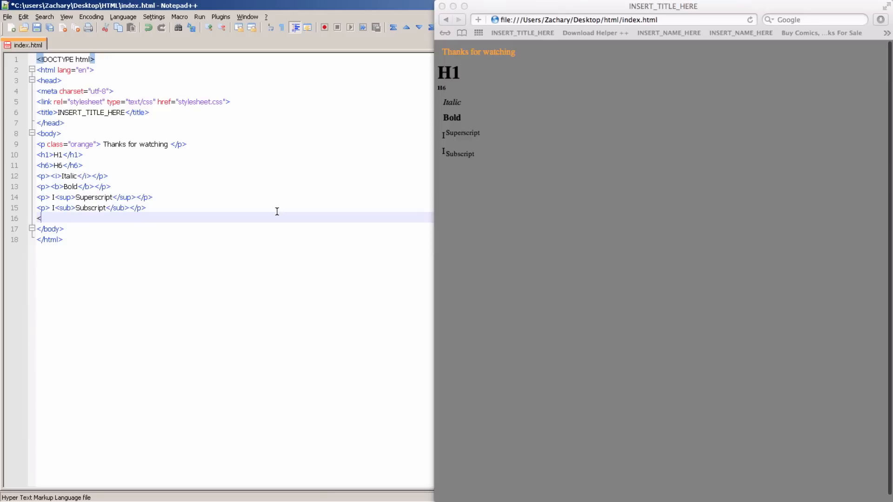
pyautogui.write('br')
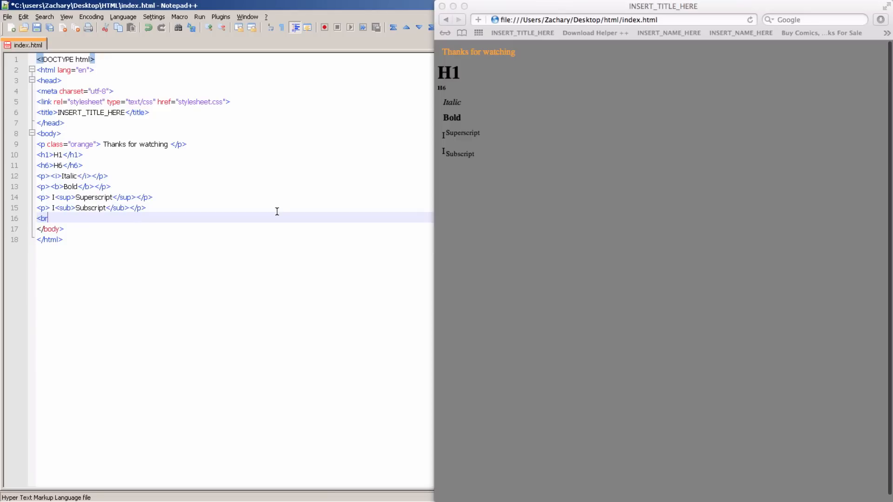
pyautogui.click(7, 20)
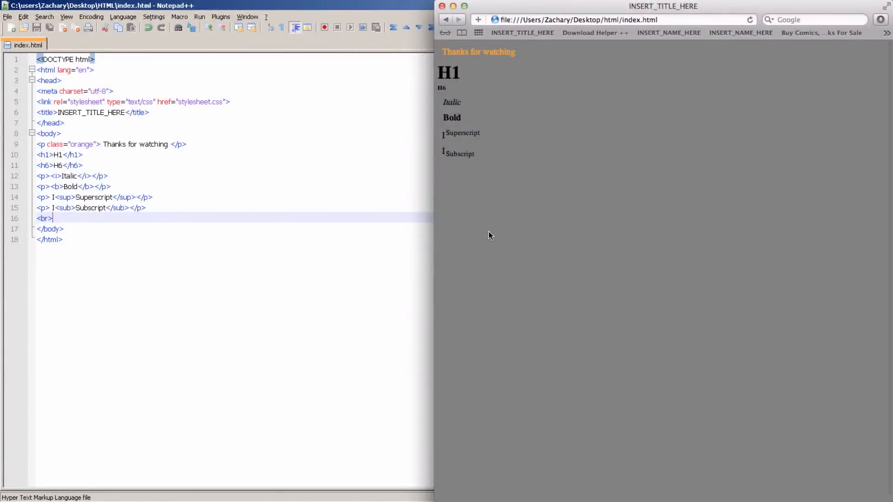
pyautogui.moveTo(243, 234)
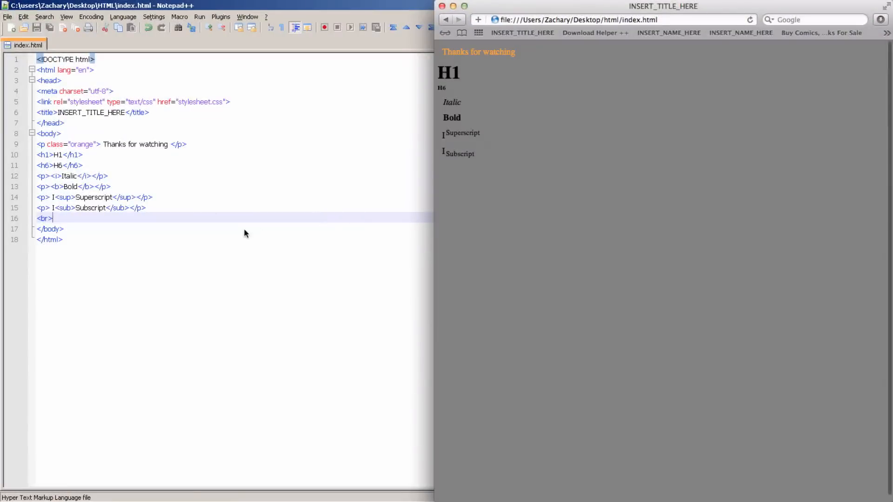
pyautogui.press('Backspace')
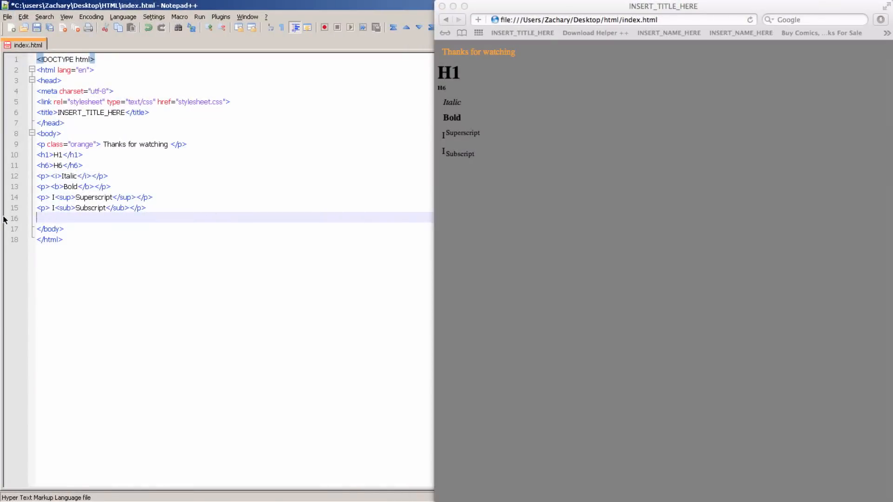
pyautogui.write('<')
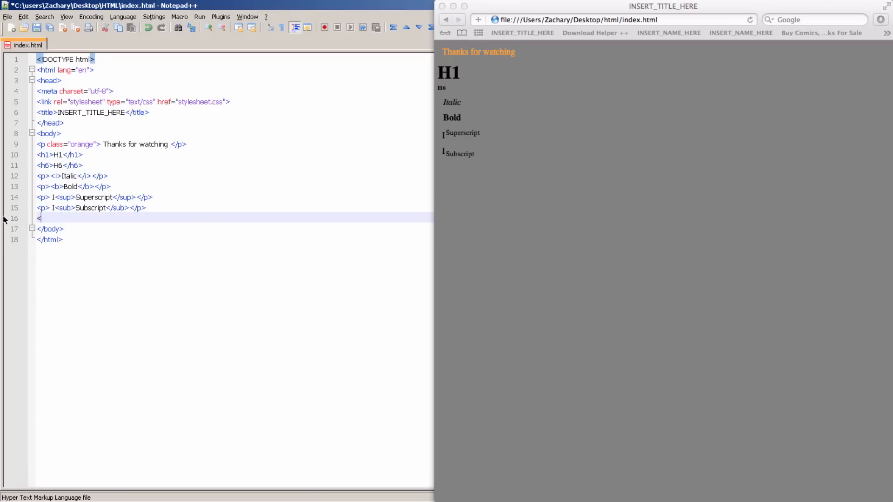
pyautogui.write('hr>')
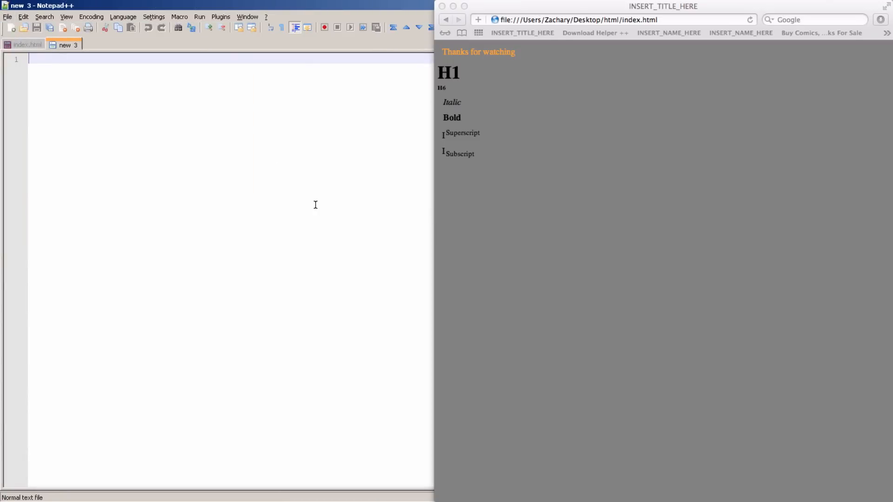
pyautogui.click(5, 17)
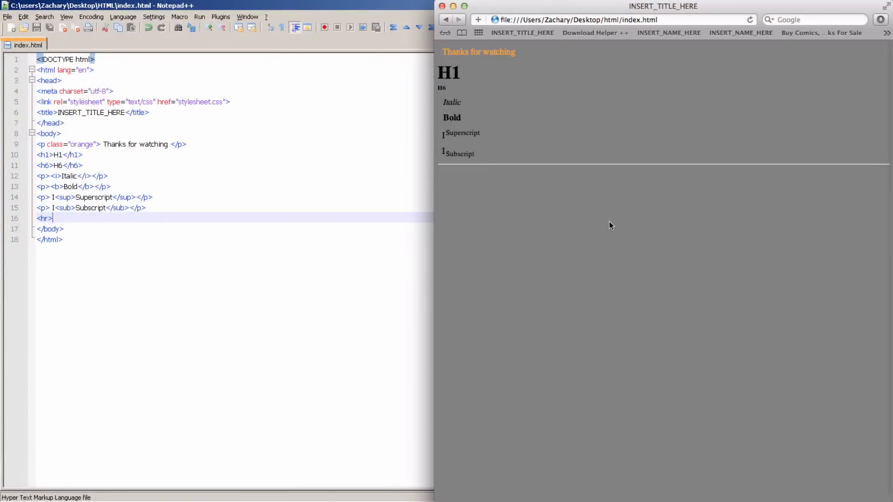
pyautogui.moveTo(439, 168)
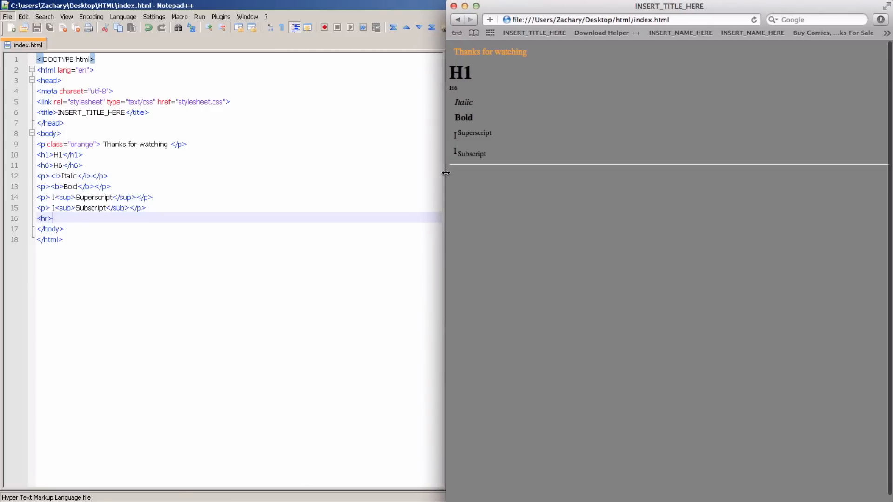
pyautogui.moveTo(67, 216)
pyautogui.write(' color')
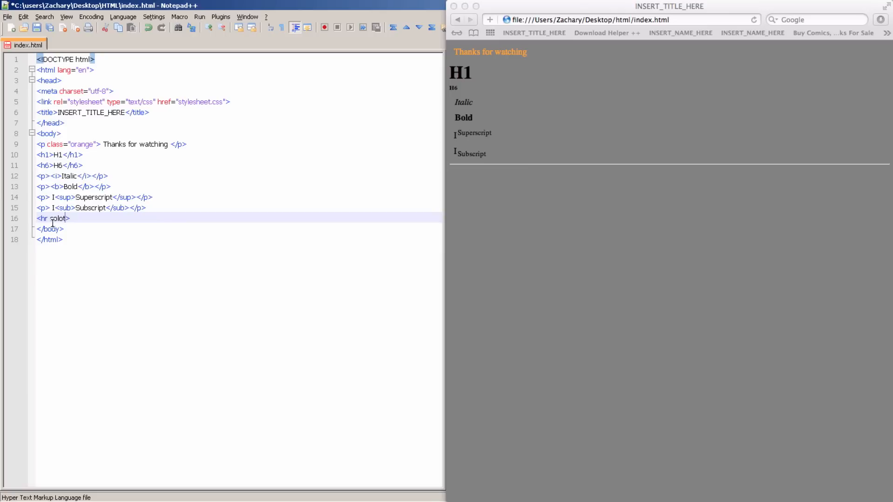
# Begin a color=" attribute inside the <hr> tag.
pyautogui.write('="')
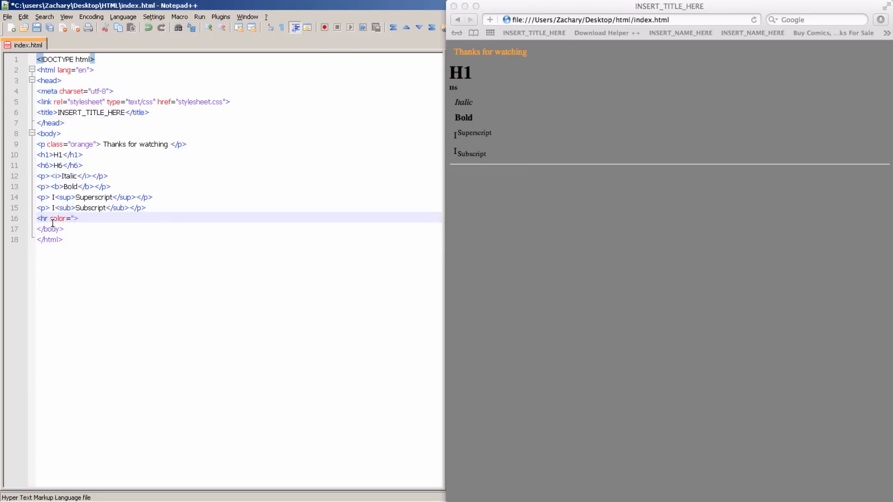
# Complete color="black" in the hr tag, then delete the whole rule line 16.
pyautogui.write('black')
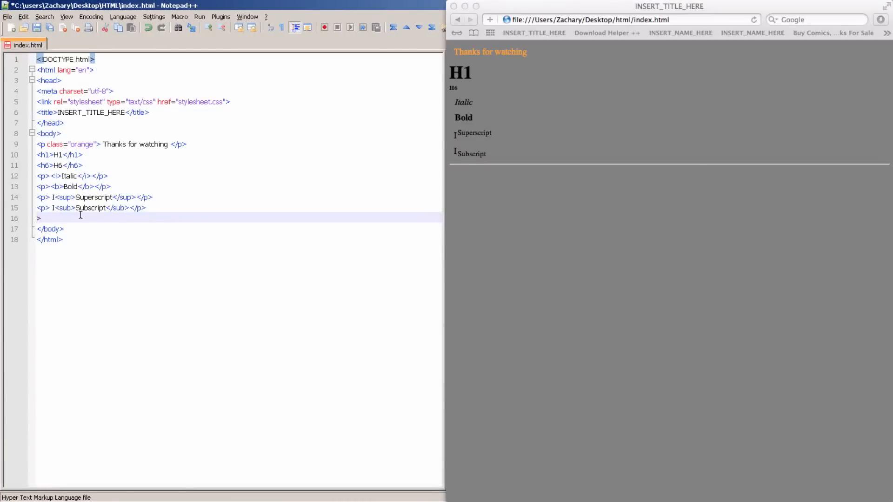
pyautogui.press('Backspace')
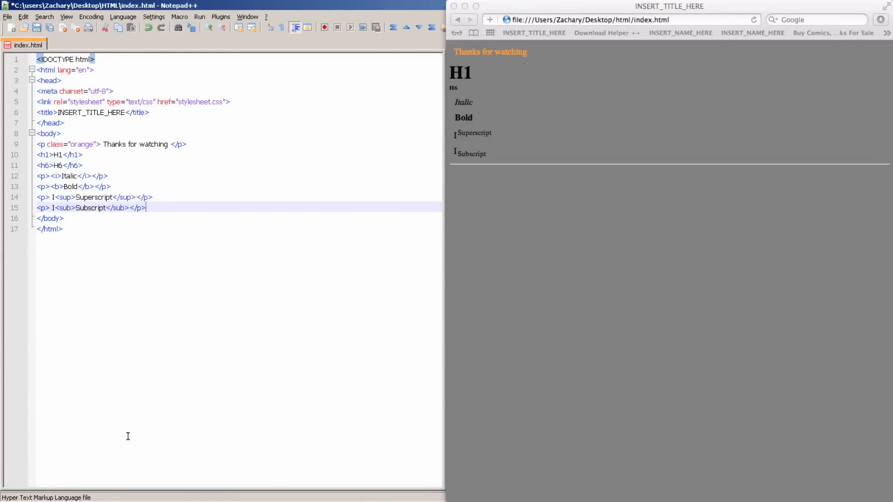